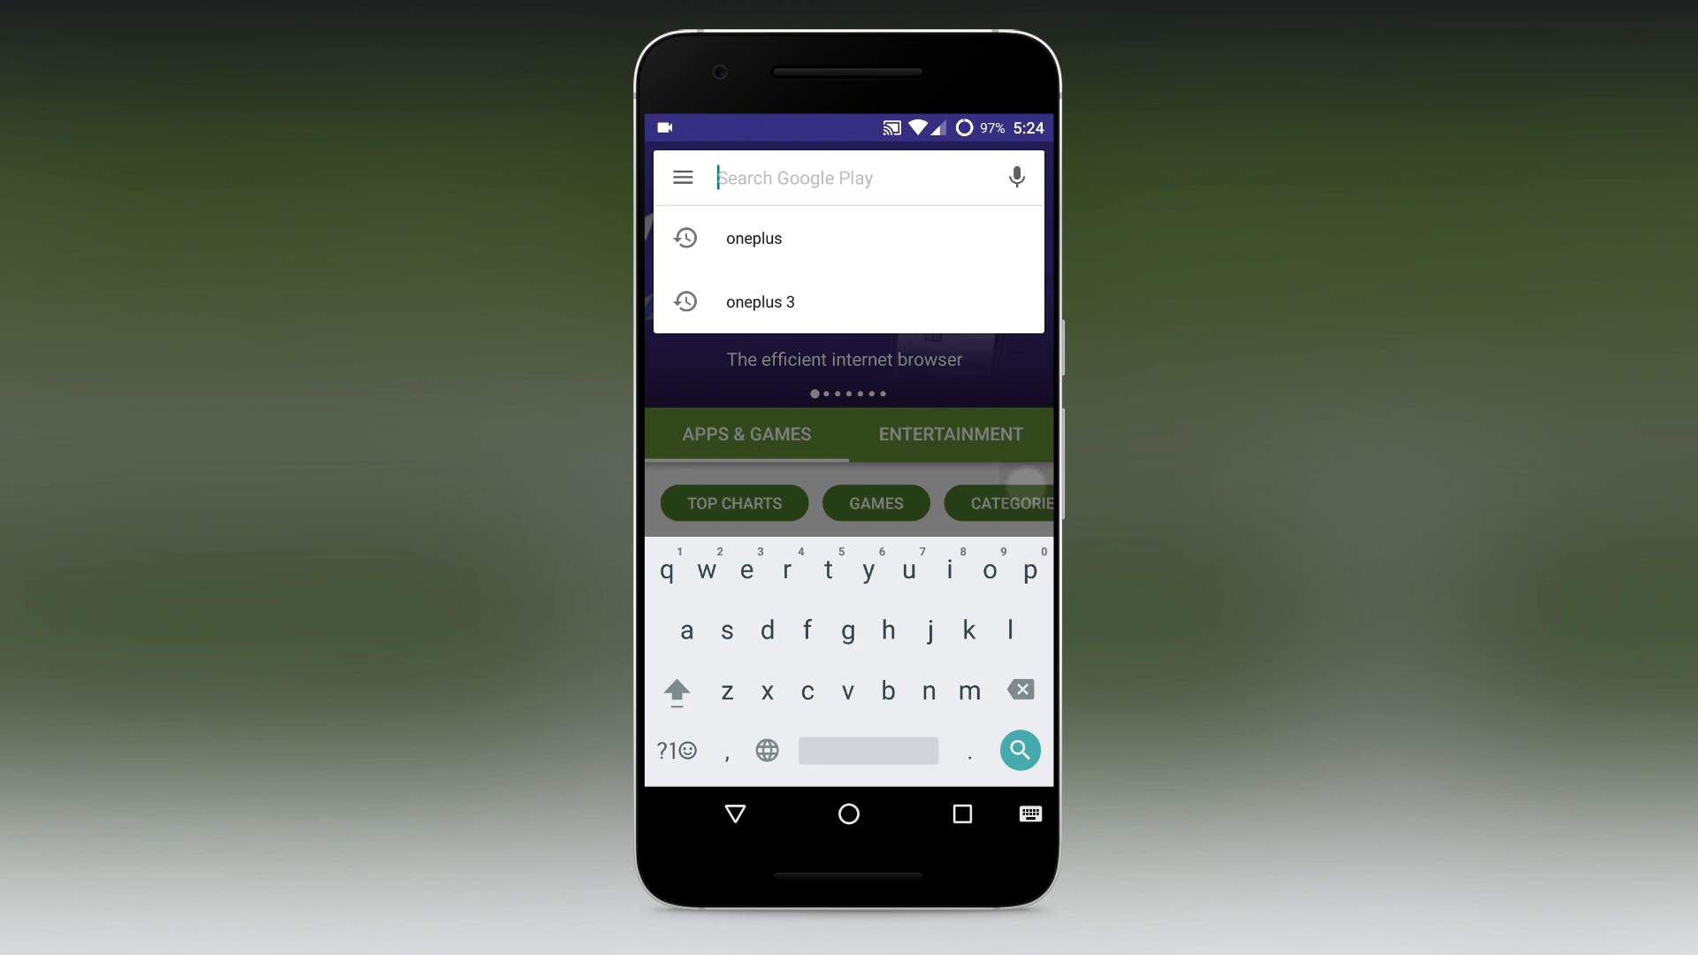
# Search Play Store for 'apex' and install Apex Launcher, accepting its permissions
pyautogui.write('ape')
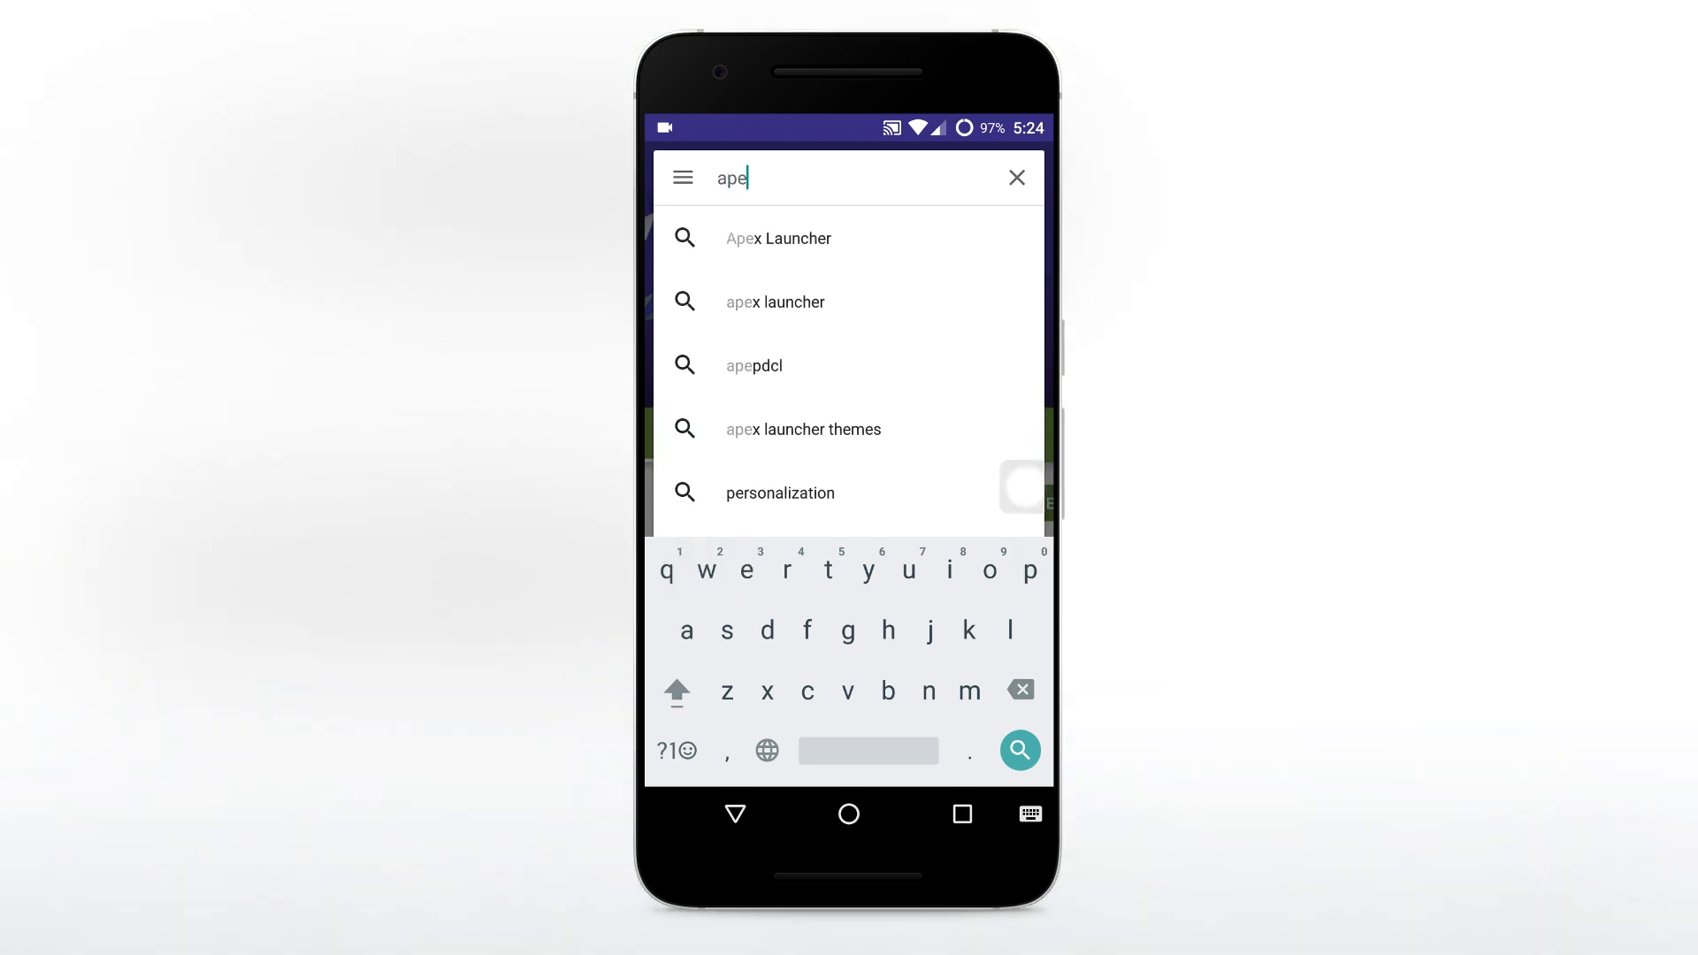
pyautogui.write('x')
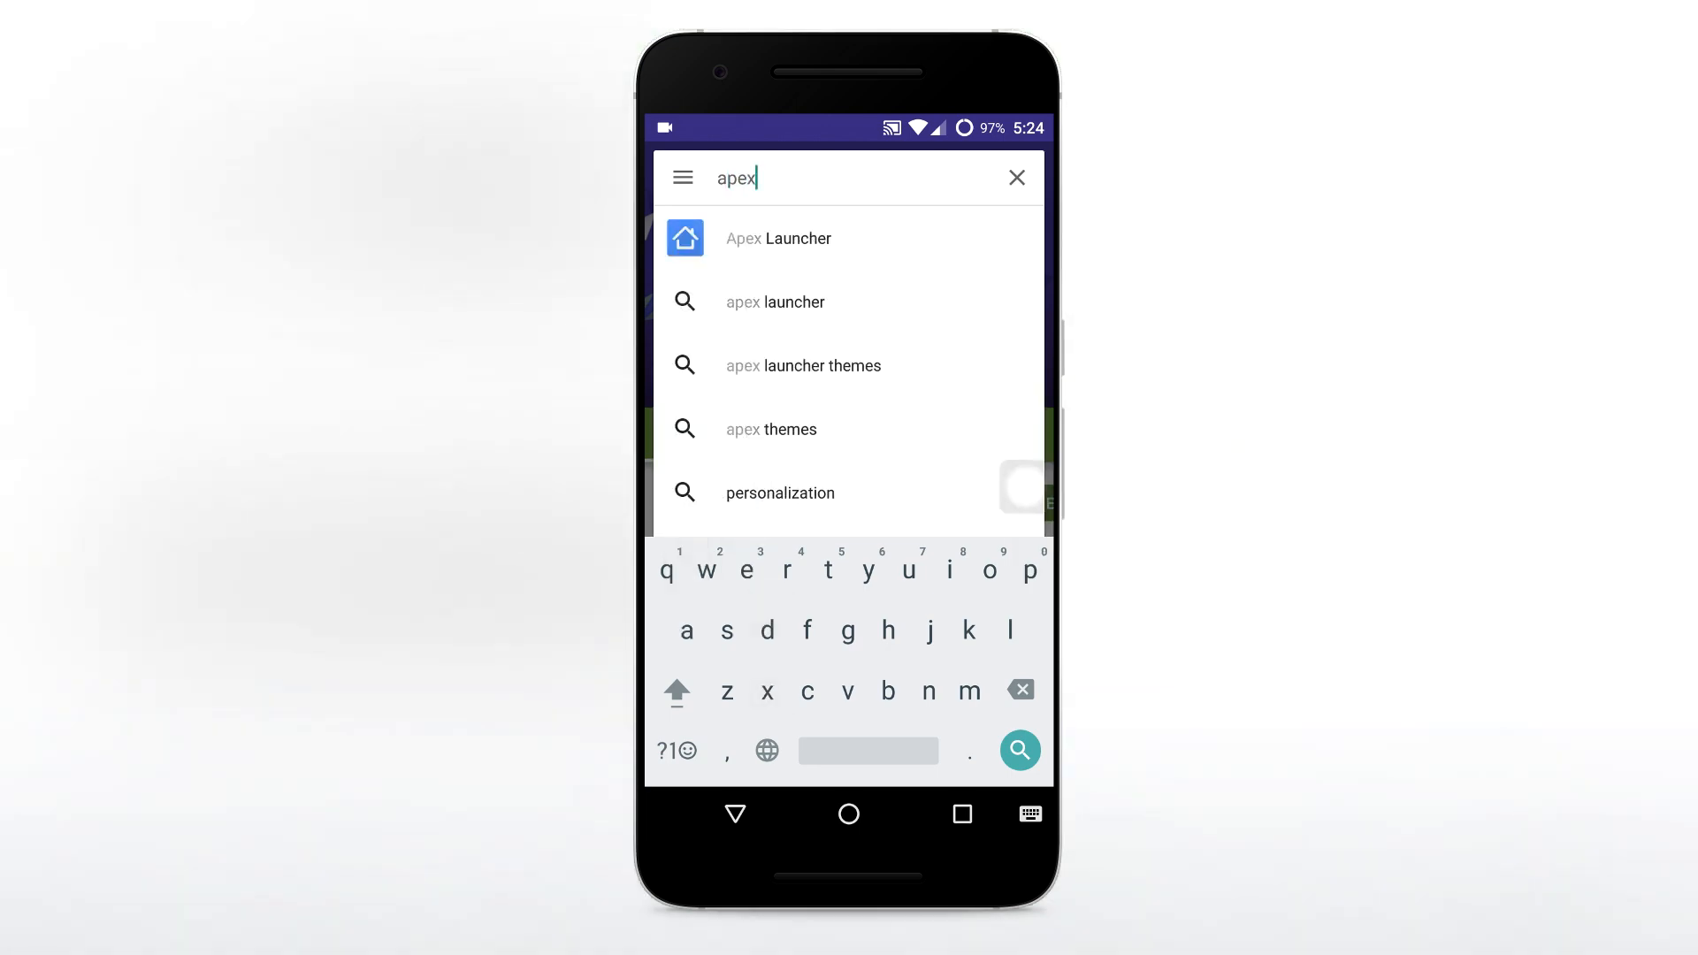
pyautogui.click(777, 238)
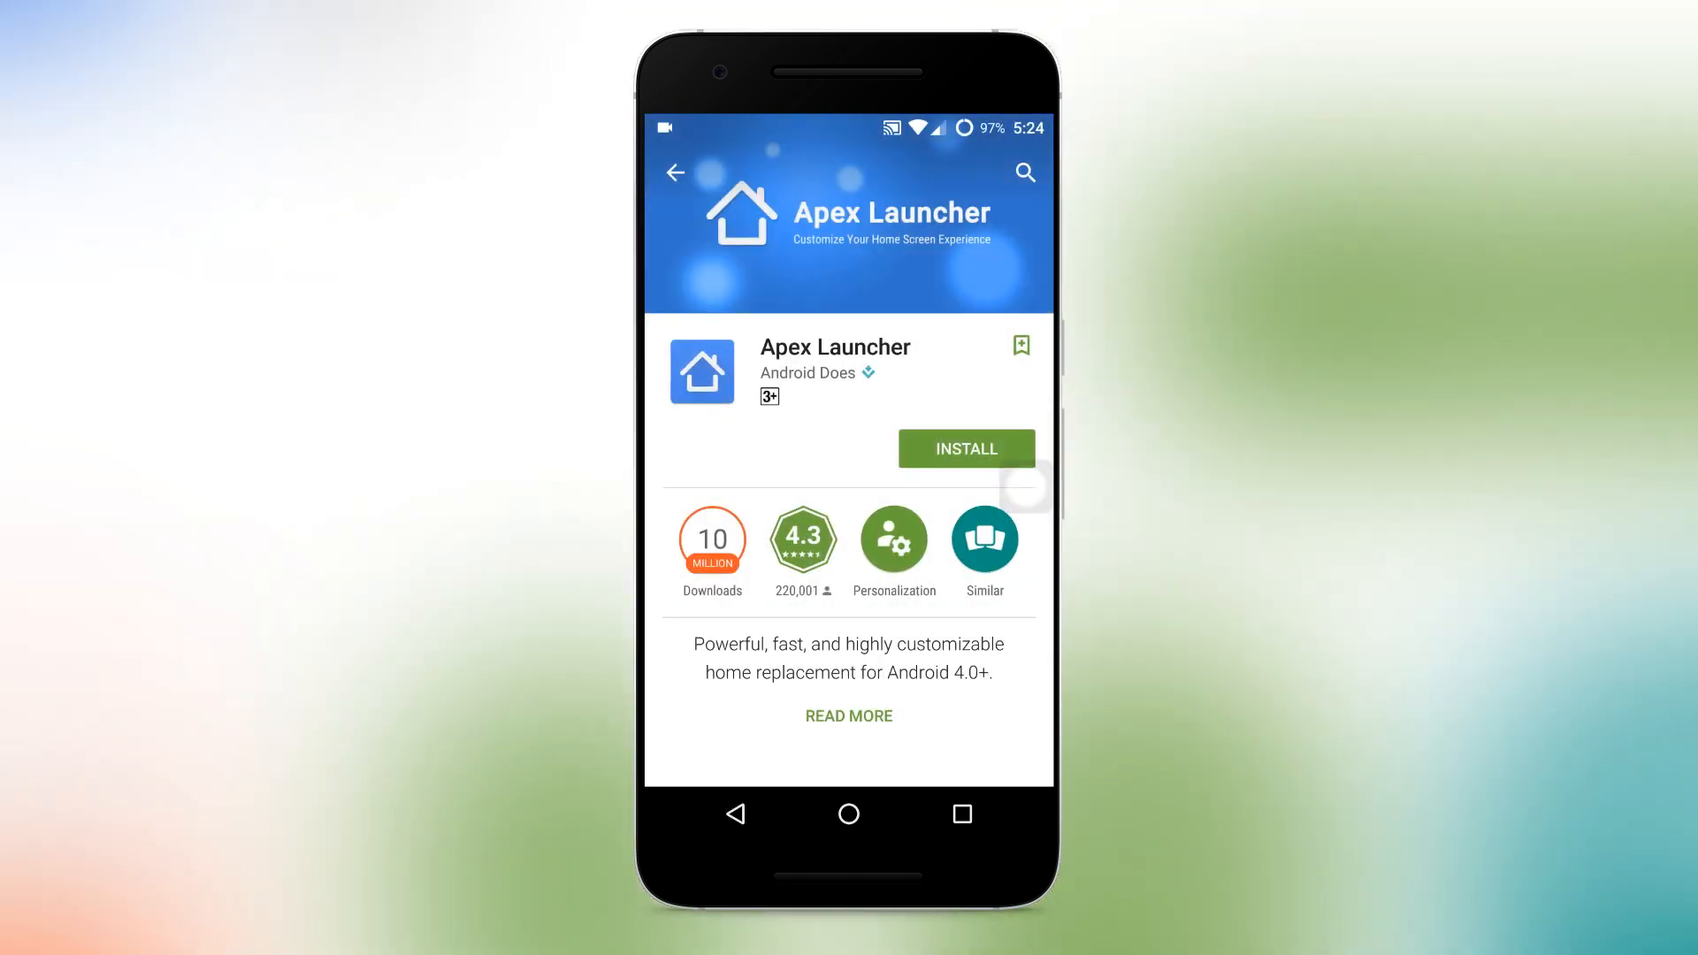
pyautogui.click(965, 449)
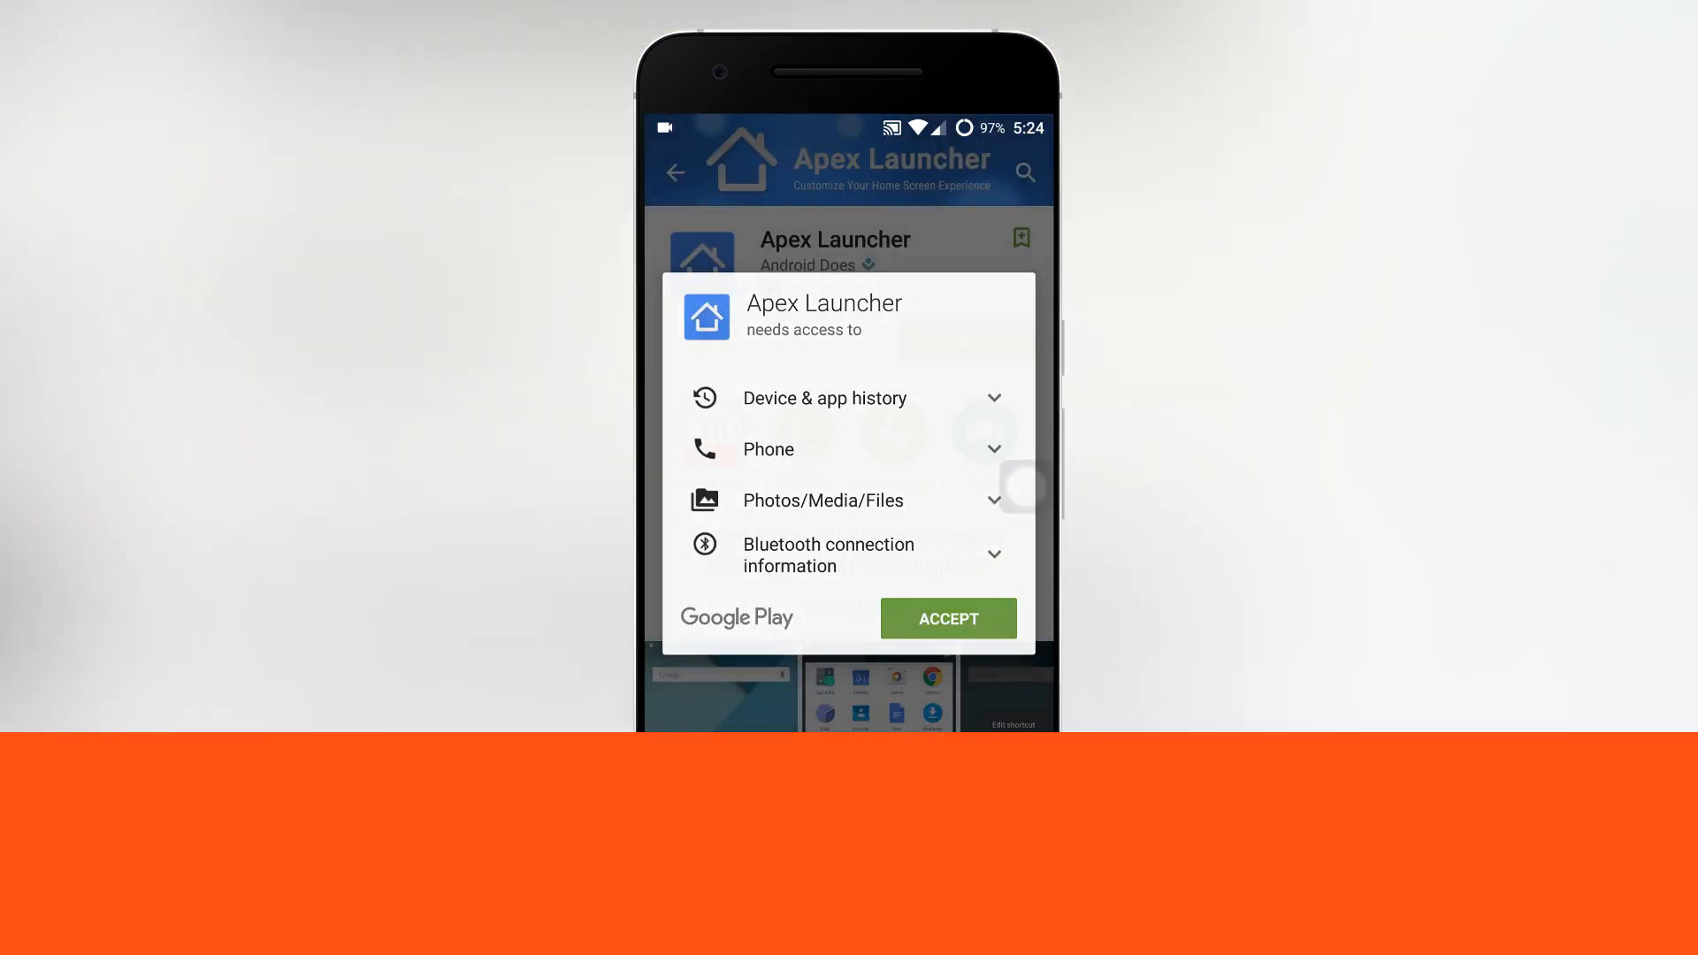
pyautogui.click(946, 619)
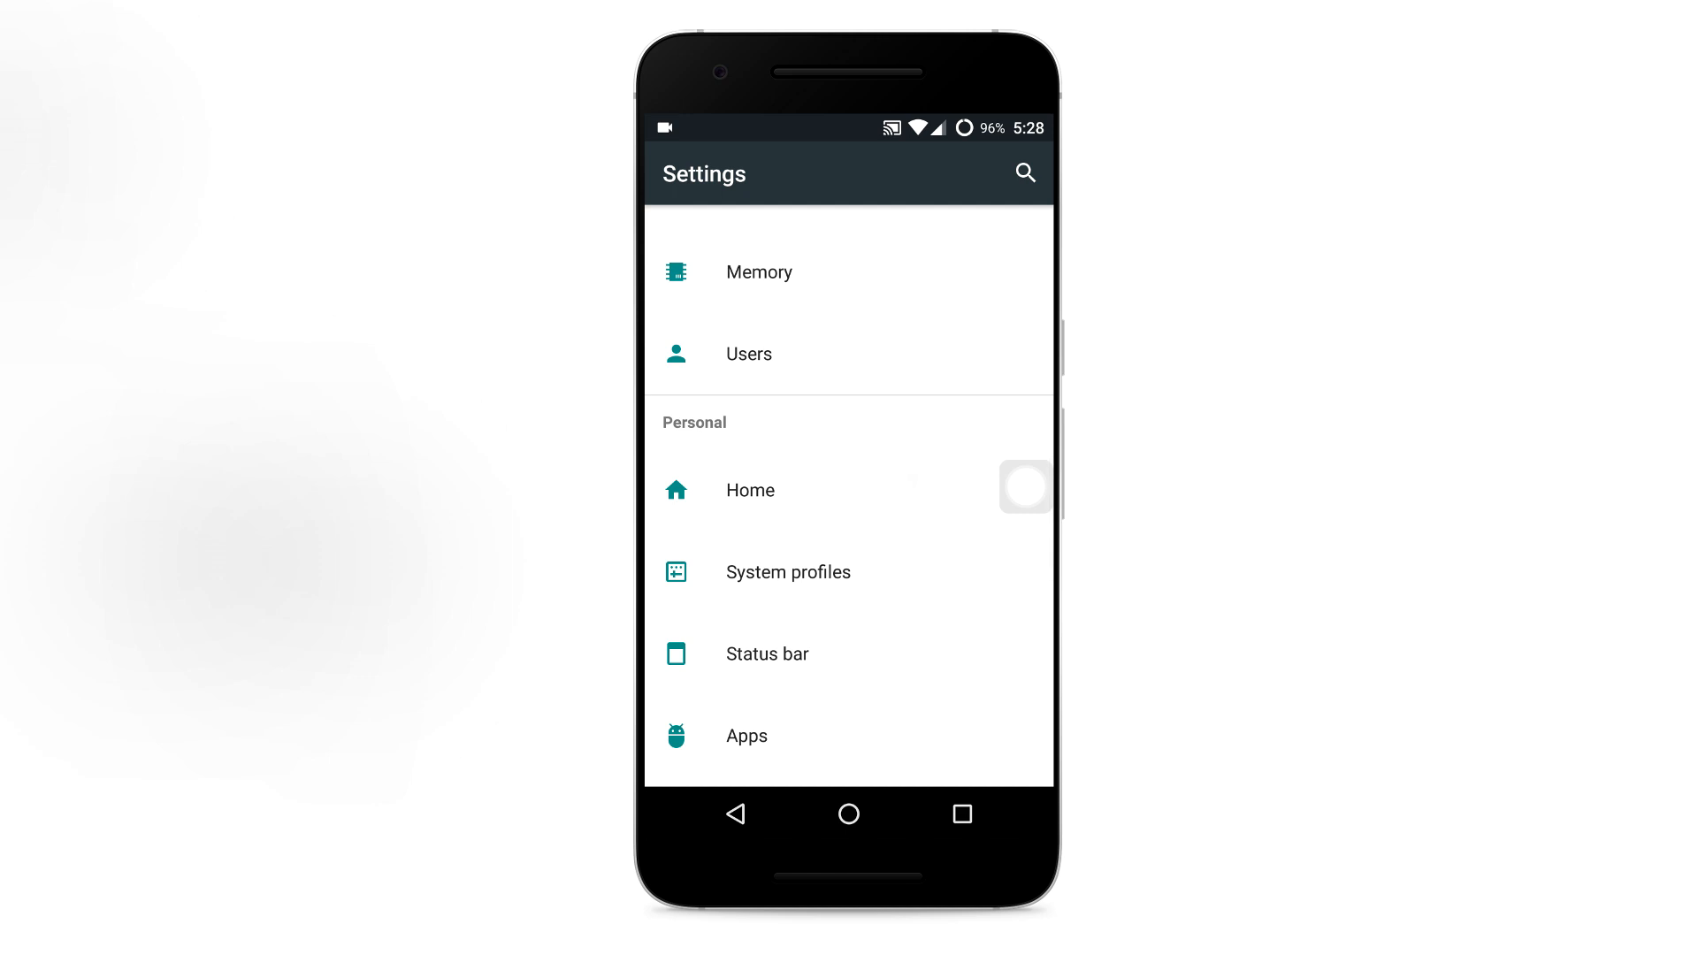
# Set Apex Launcher as the phone's default Home app in Settings
pyautogui.click(748, 489)
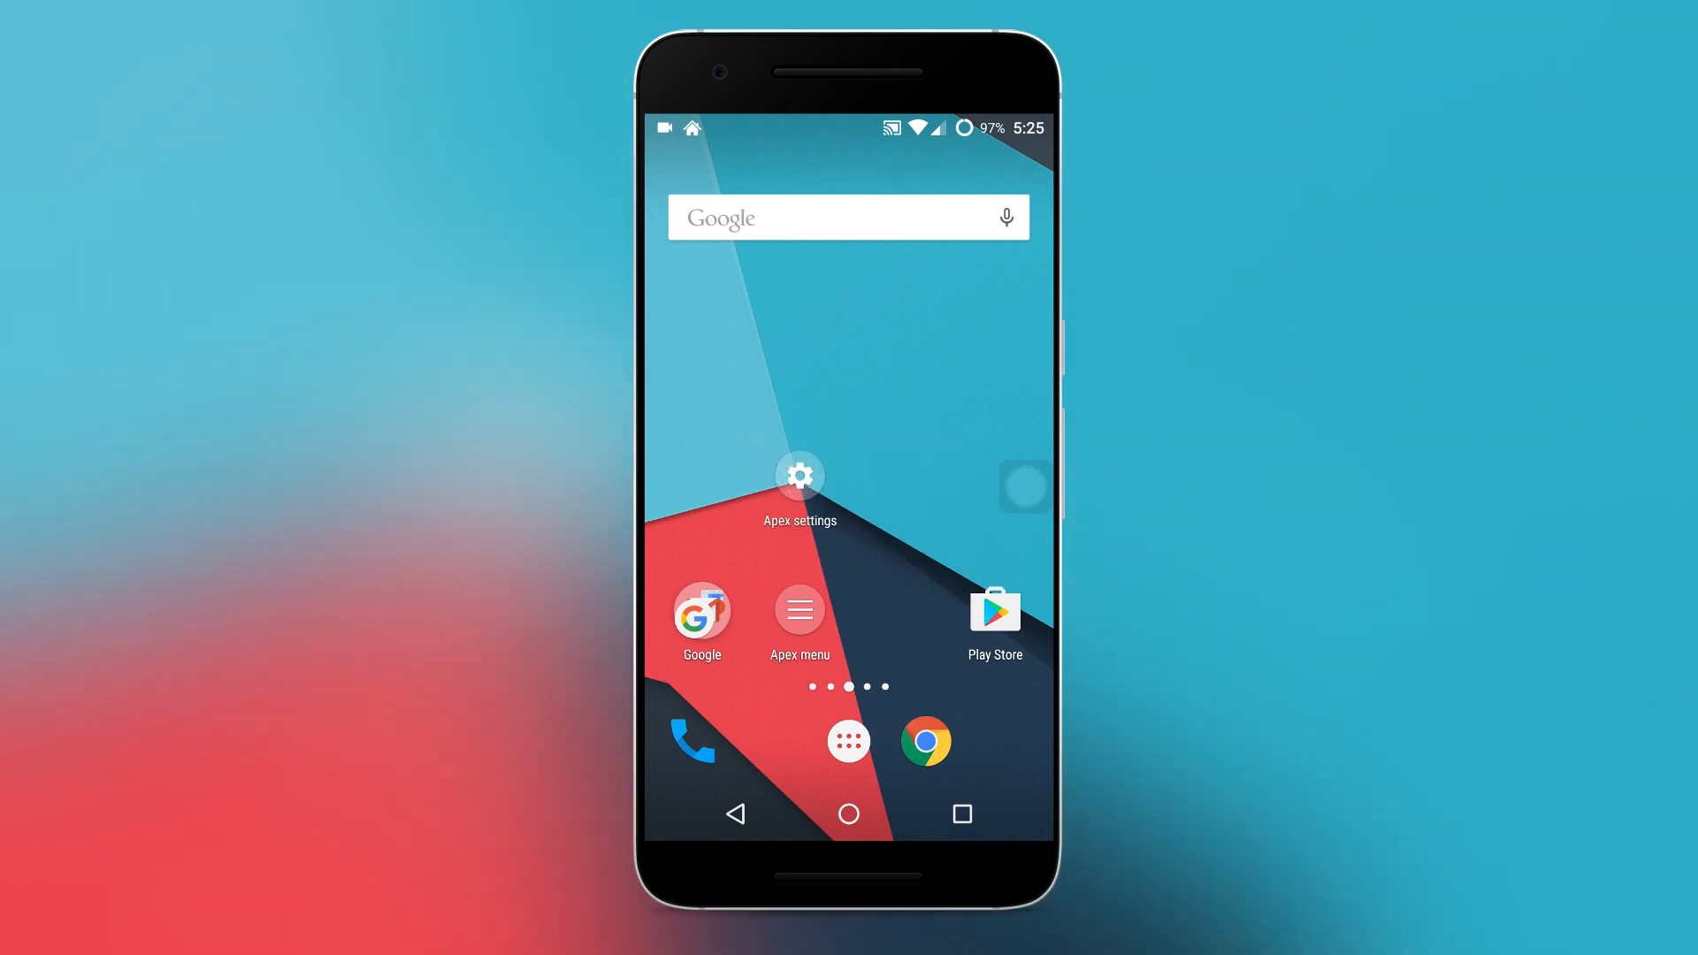
# Open Drawer settings from the Apex settings shortcut on the home screen
pyautogui.click(800, 474)
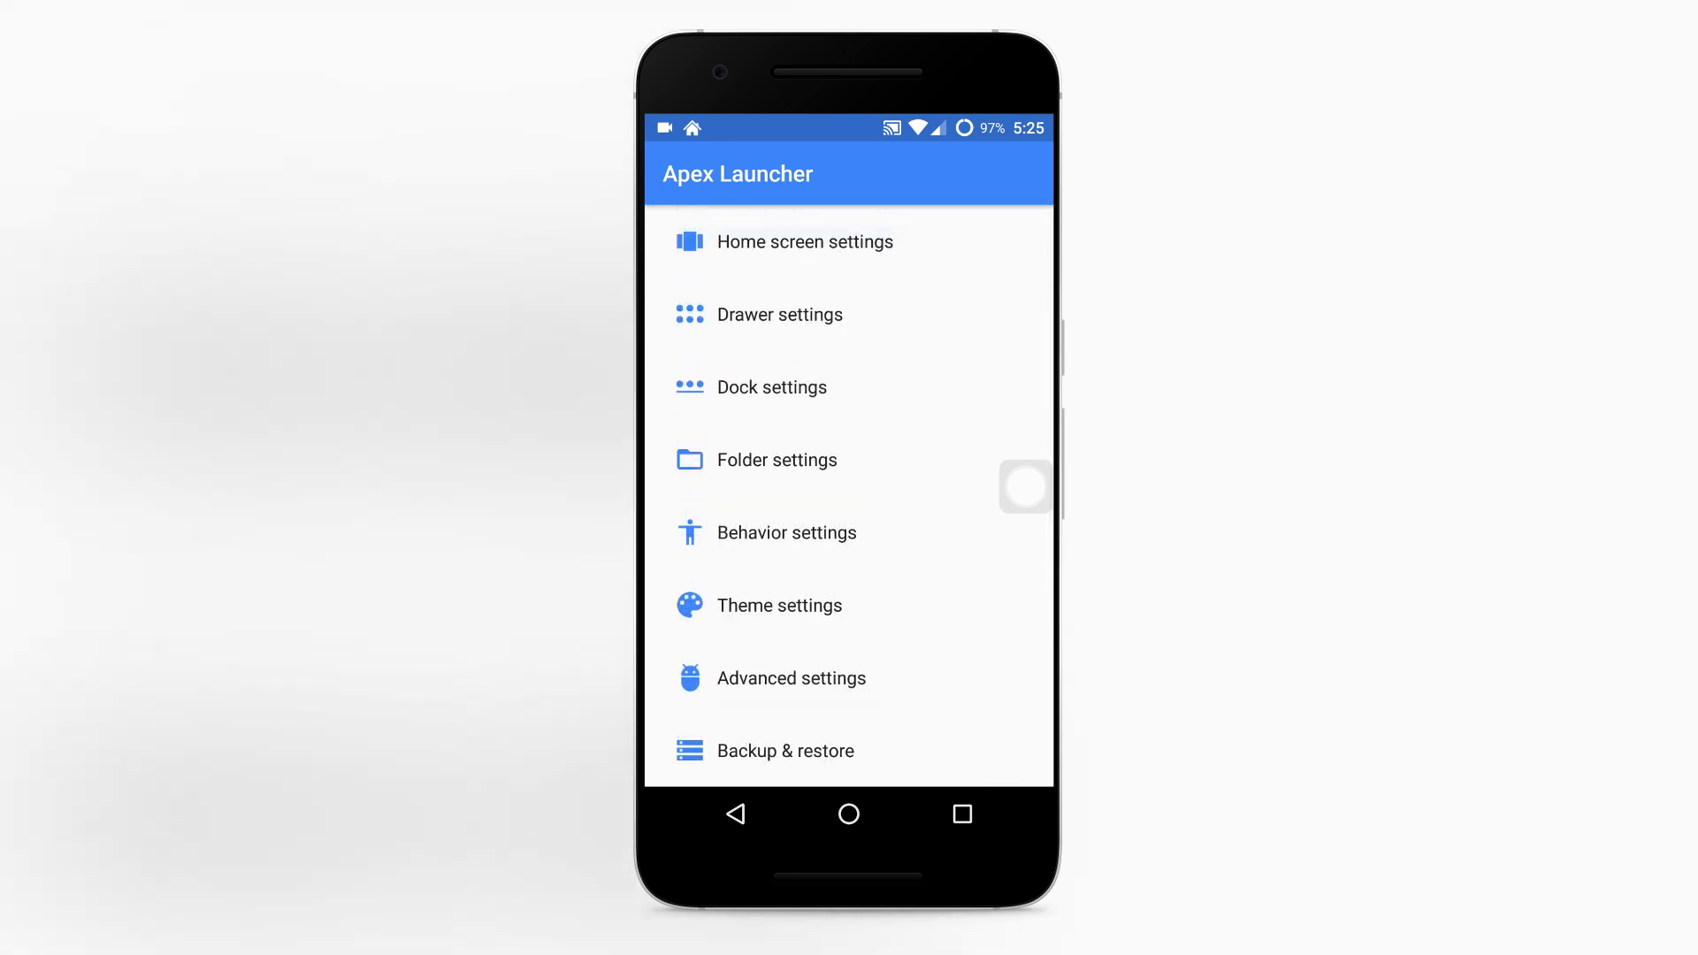
pyautogui.click(778, 314)
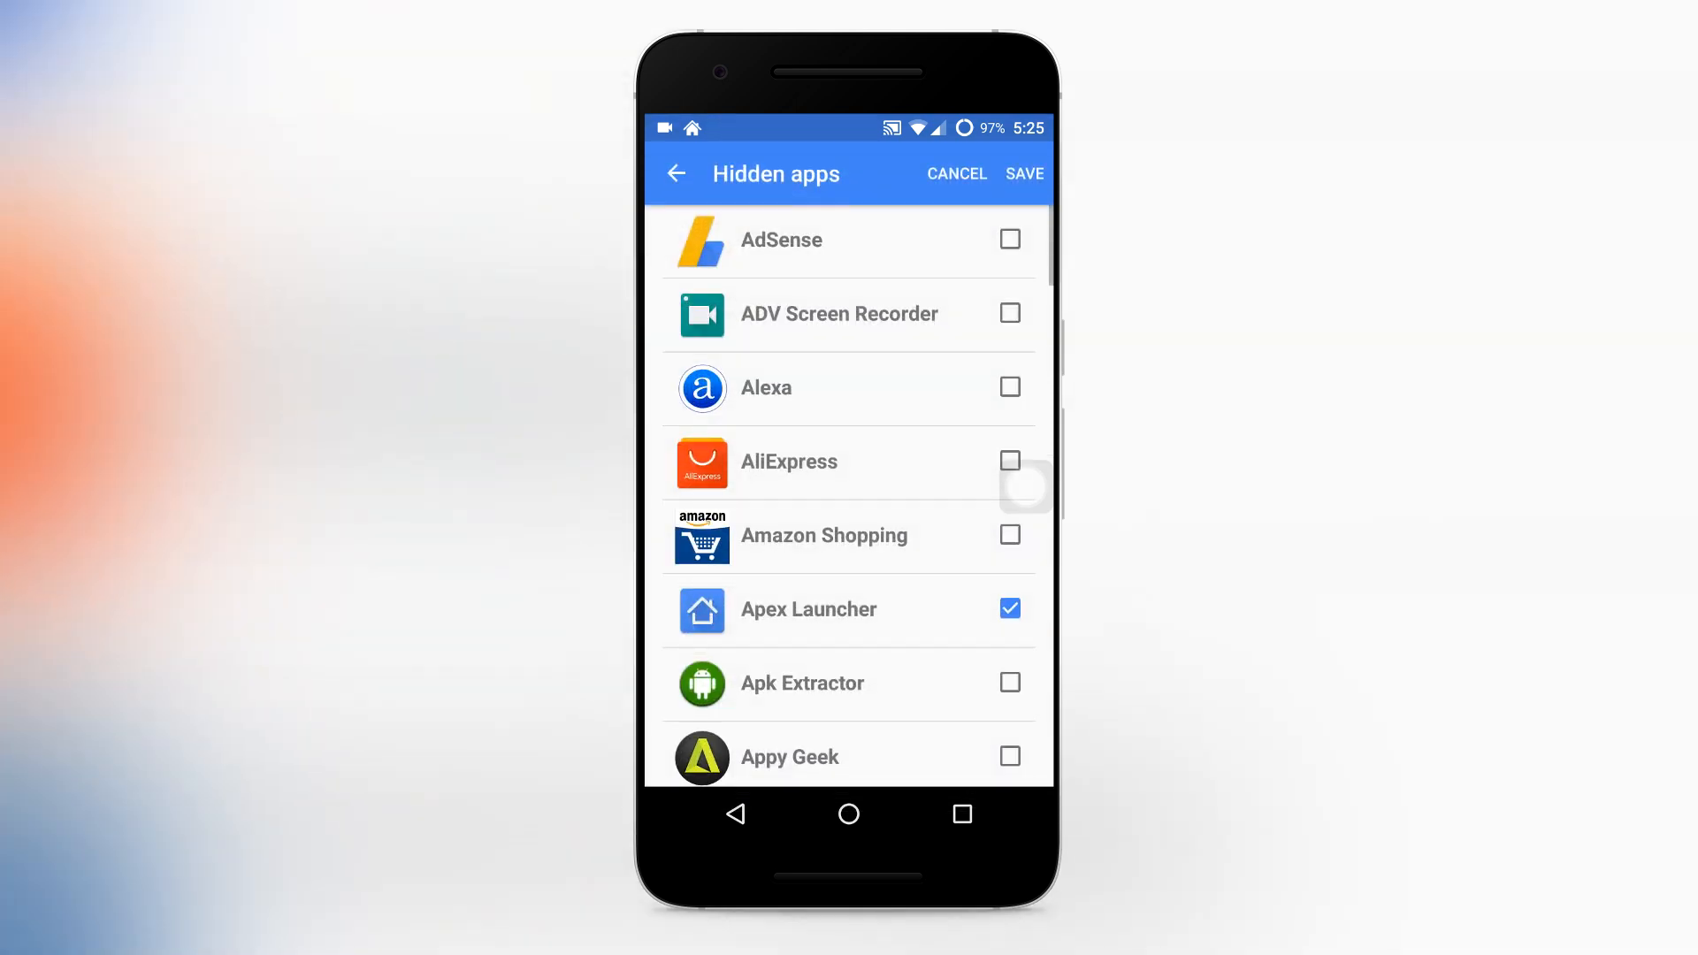
# Tick Alexa and AdSense in the Hidden apps list and save
pyautogui.scroll(-3)
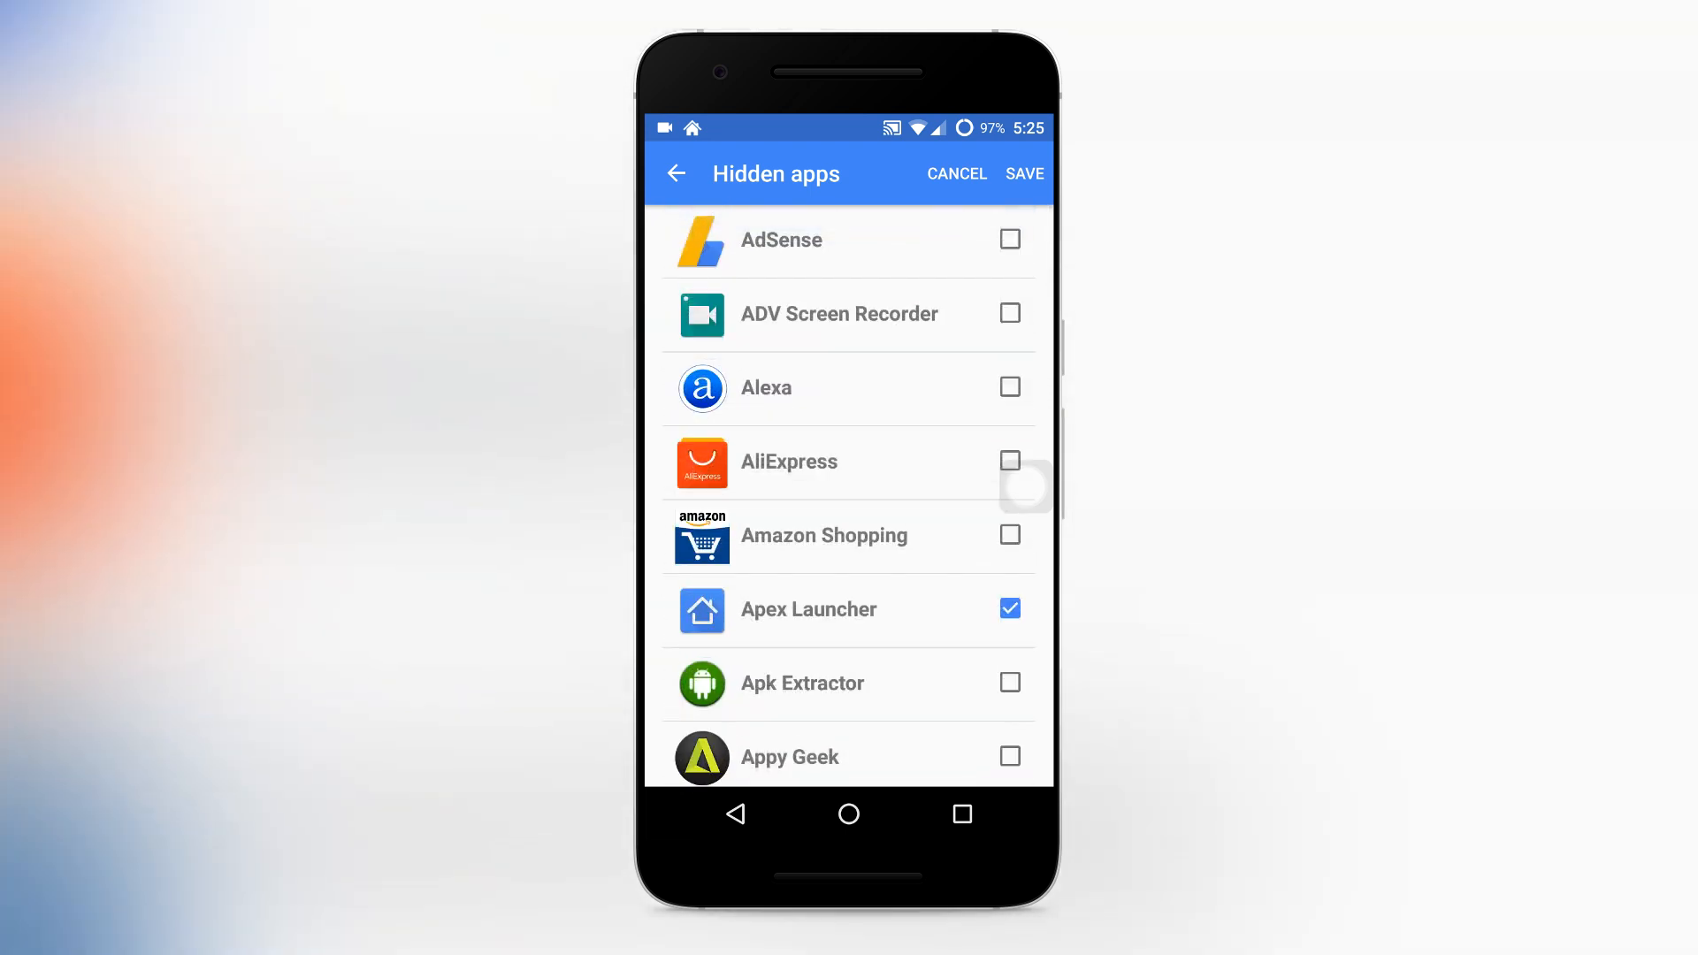
pyautogui.click(1009, 387)
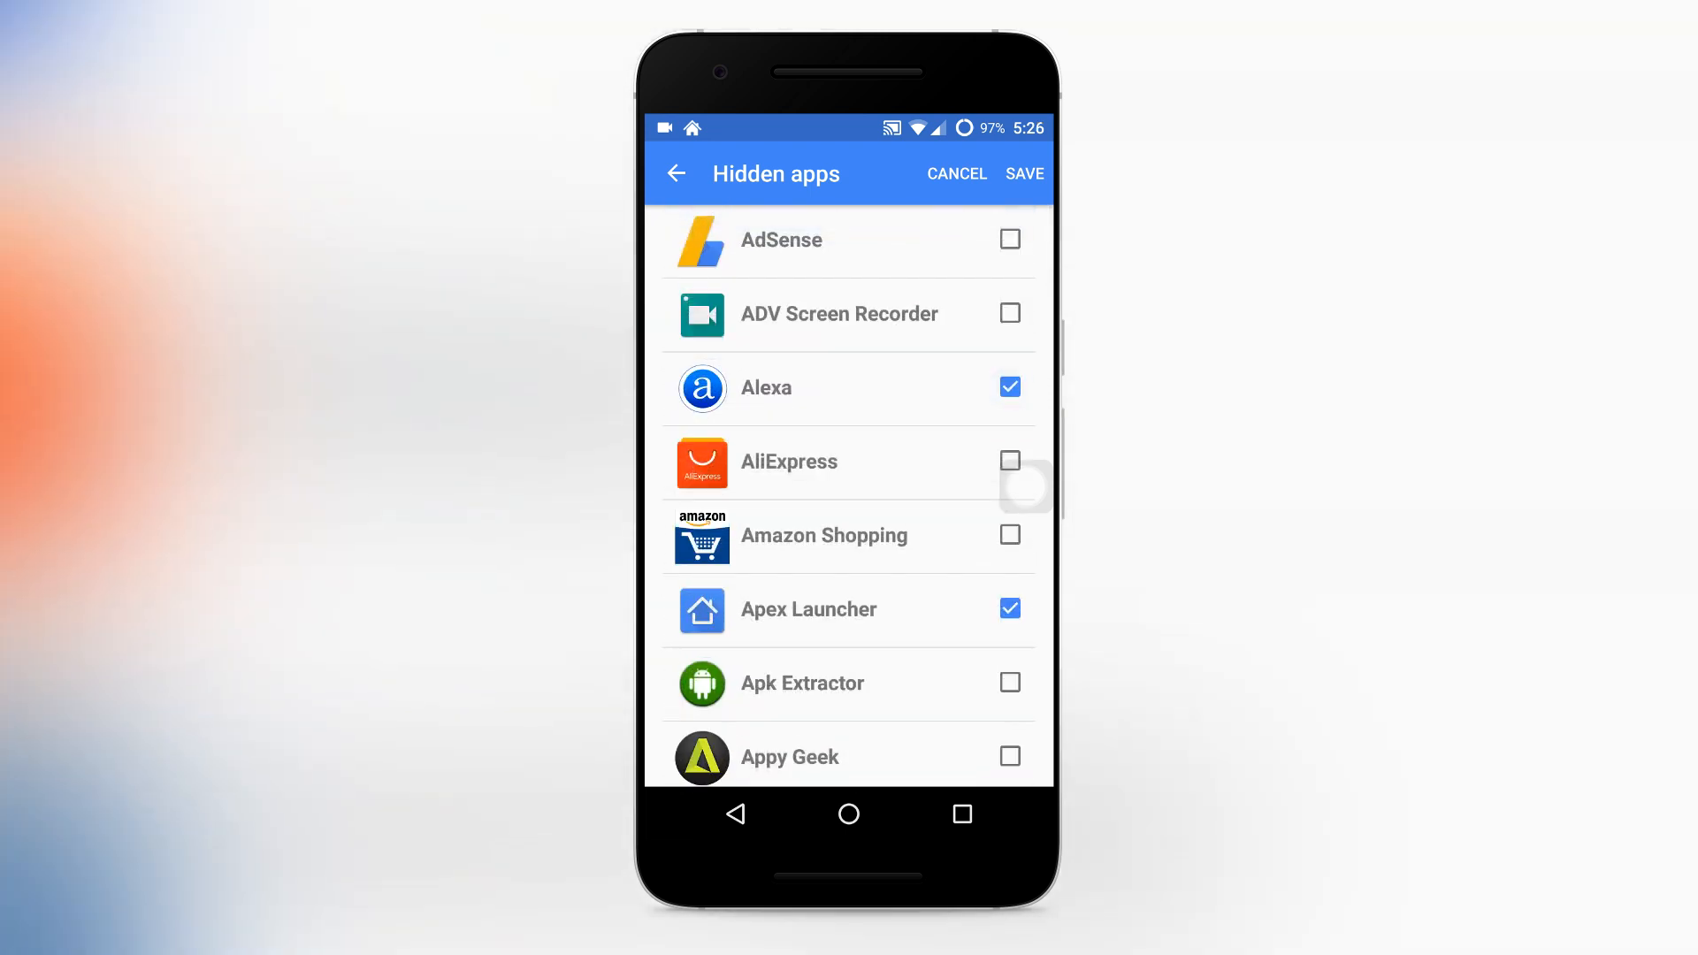
pyautogui.click(1008, 239)
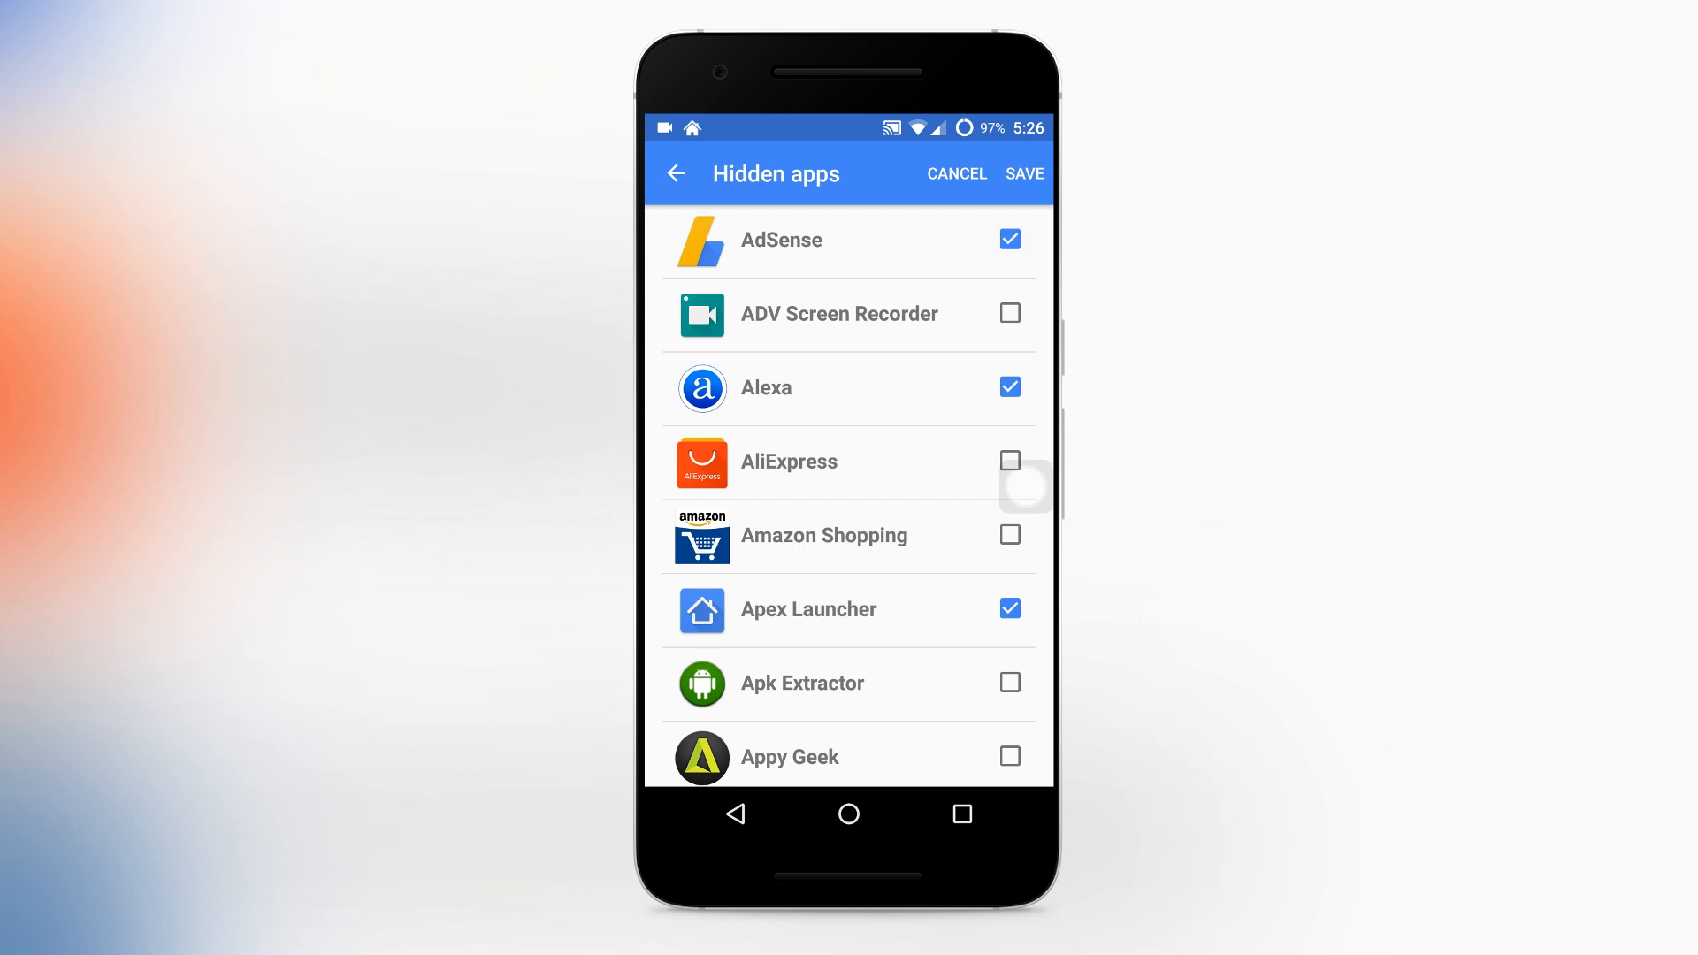
pyautogui.click(675, 173)
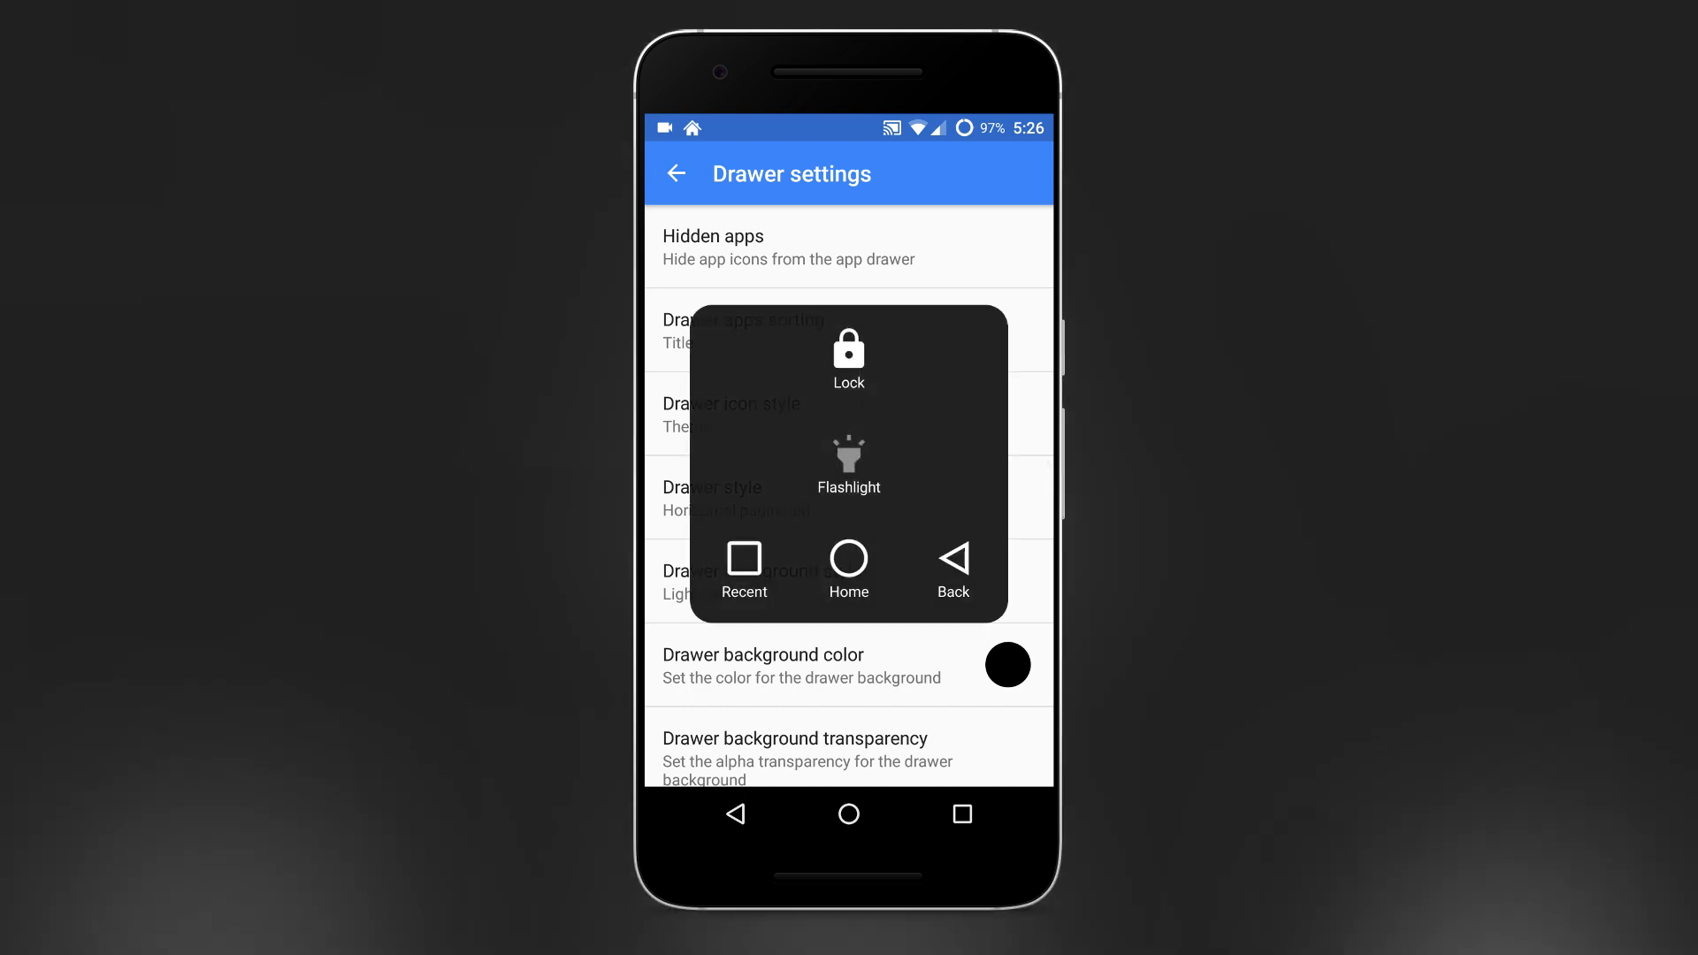
# Go home and check the app drawer no longer shows Alexa or AdSense
pyautogui.click(848, 570)
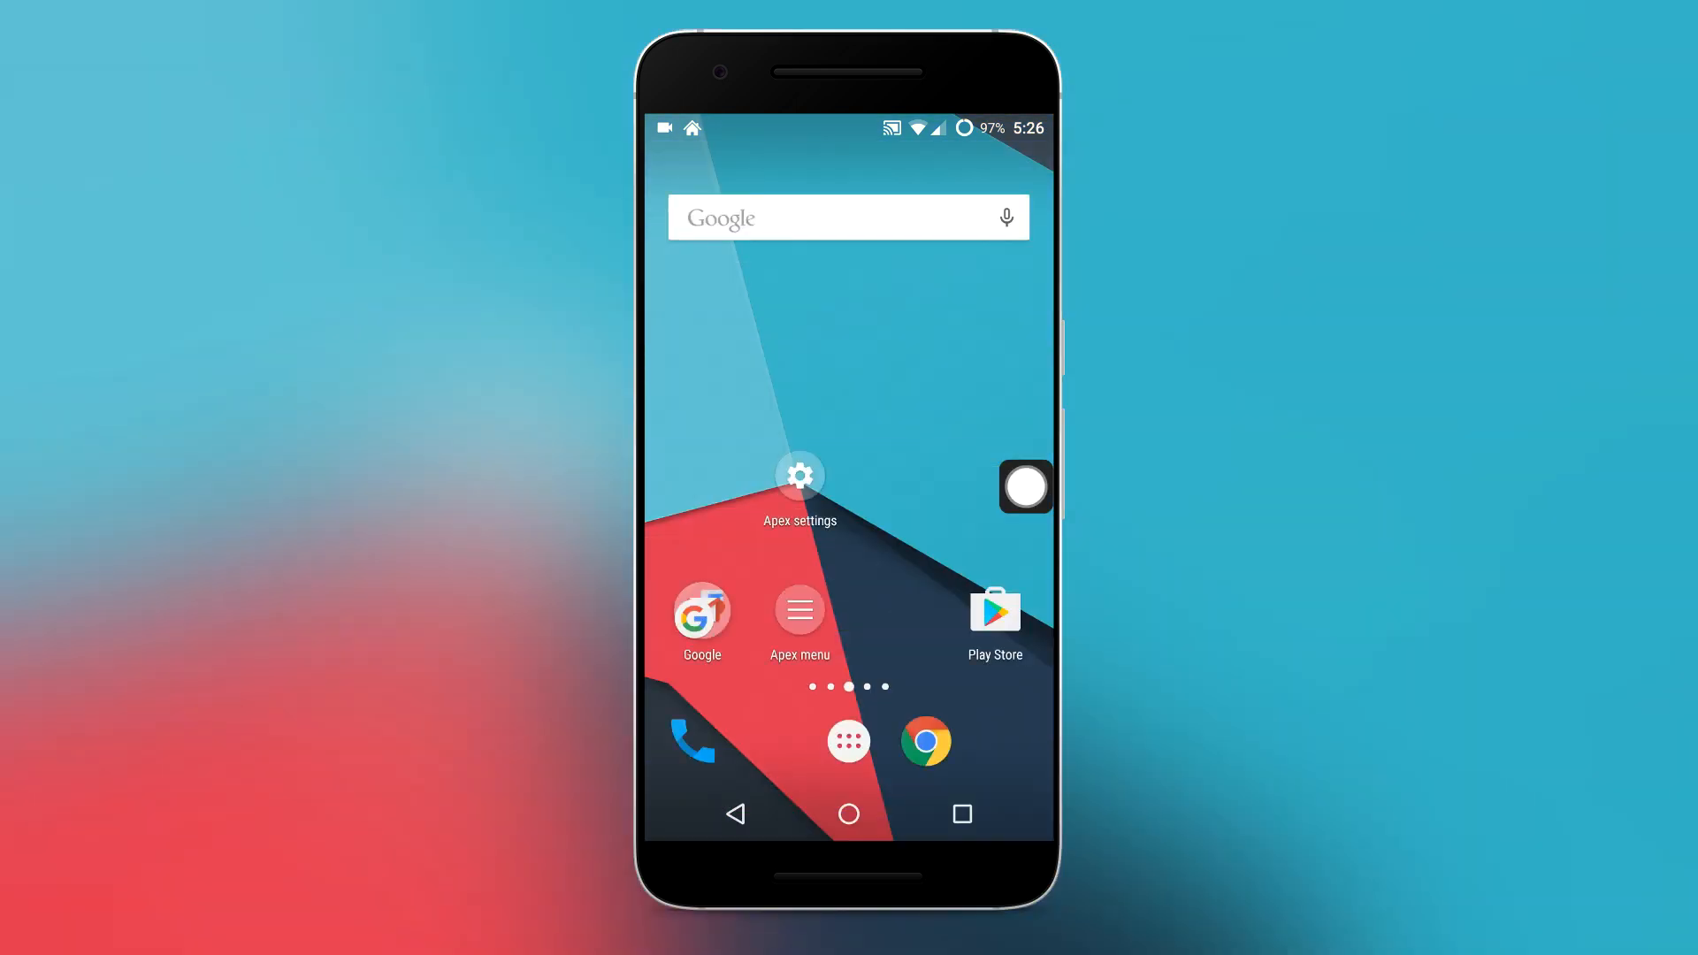
pyautogui.click(848, 741)
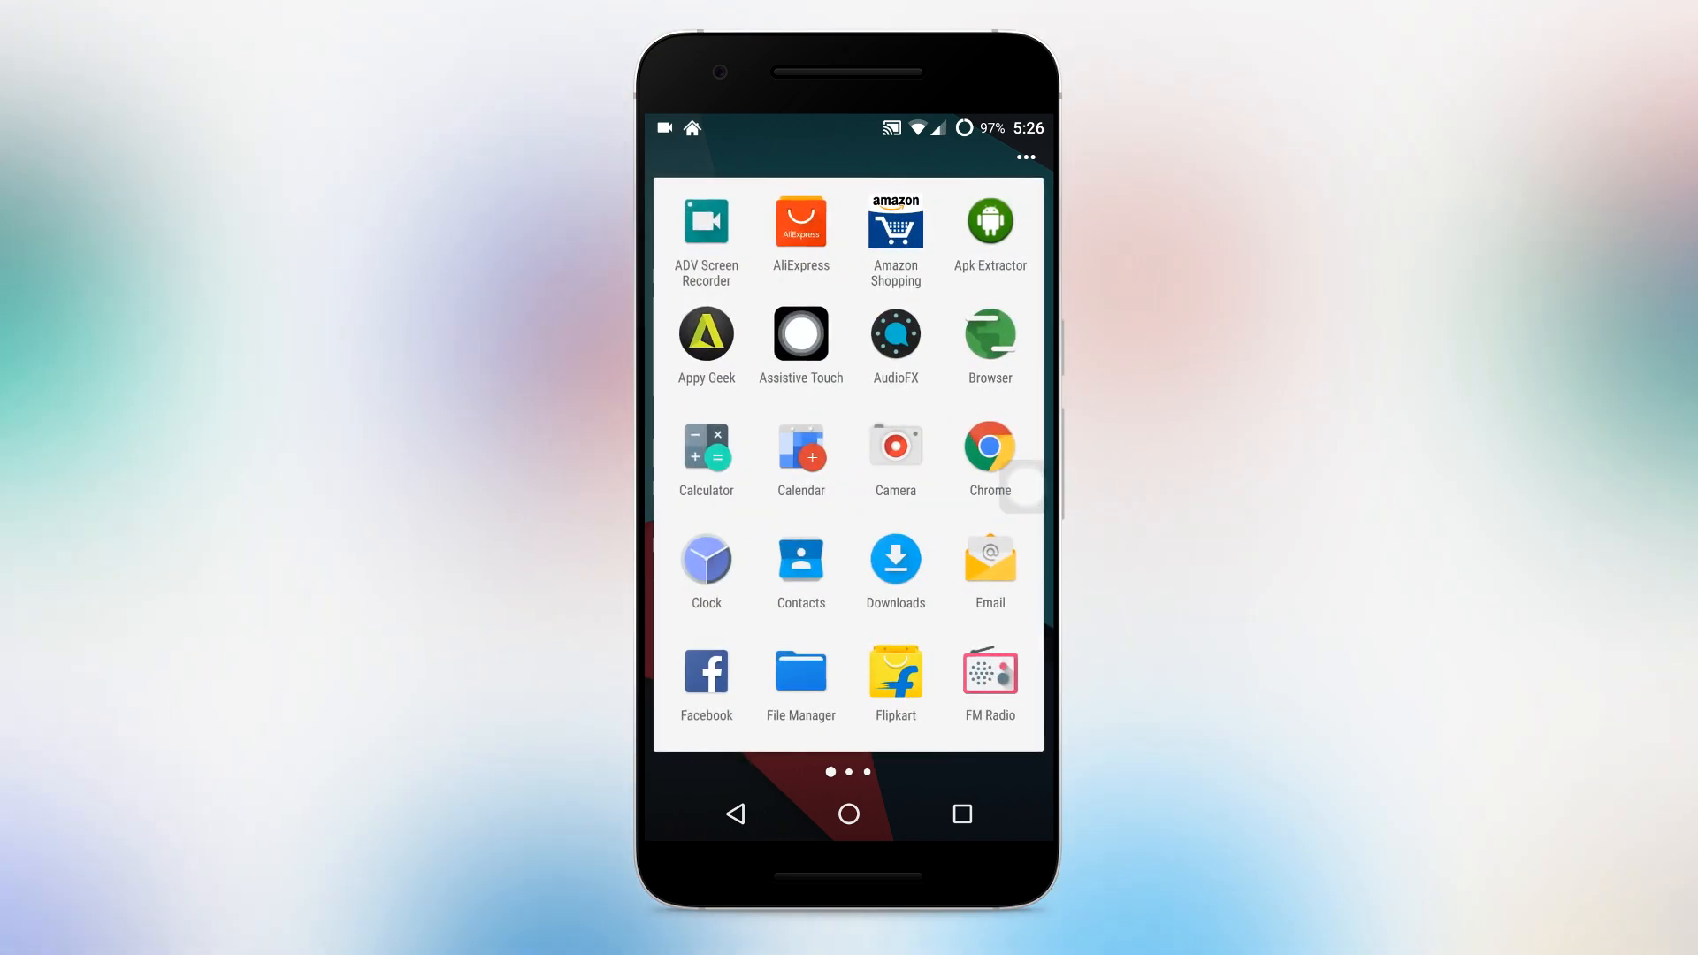
pyautogui.click(848, 814)
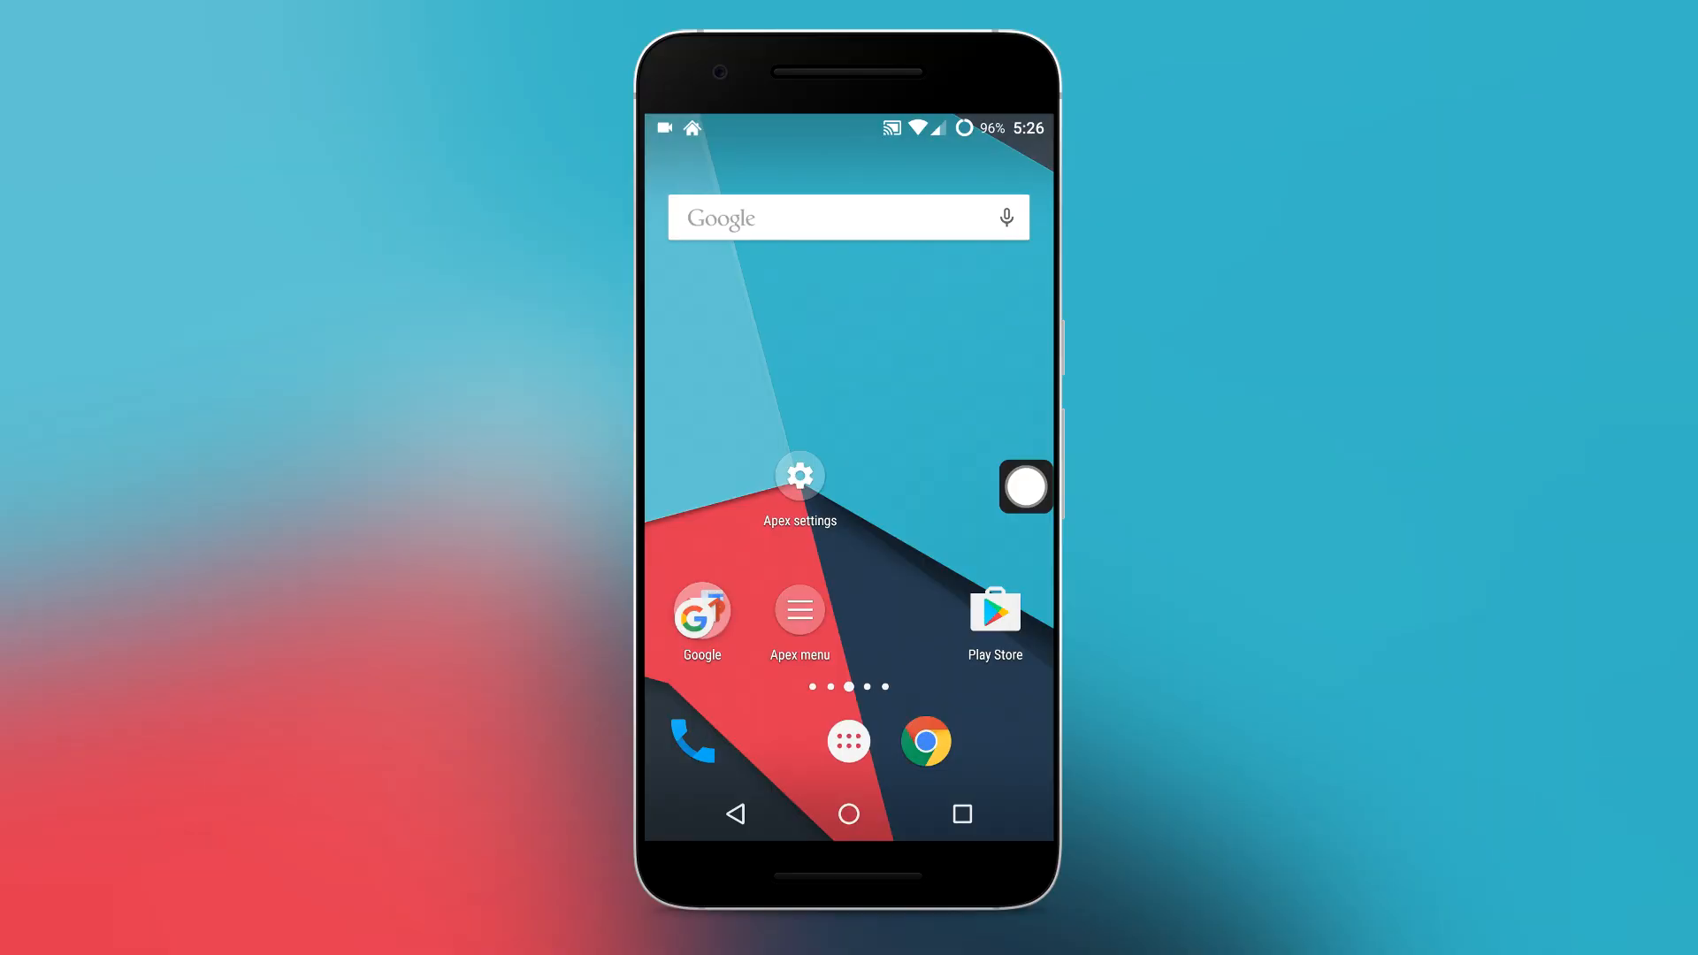
# Untick Alexa in Hidden apps, save, and confirm it is back in the drawer
pyautogui.click(799, 473)
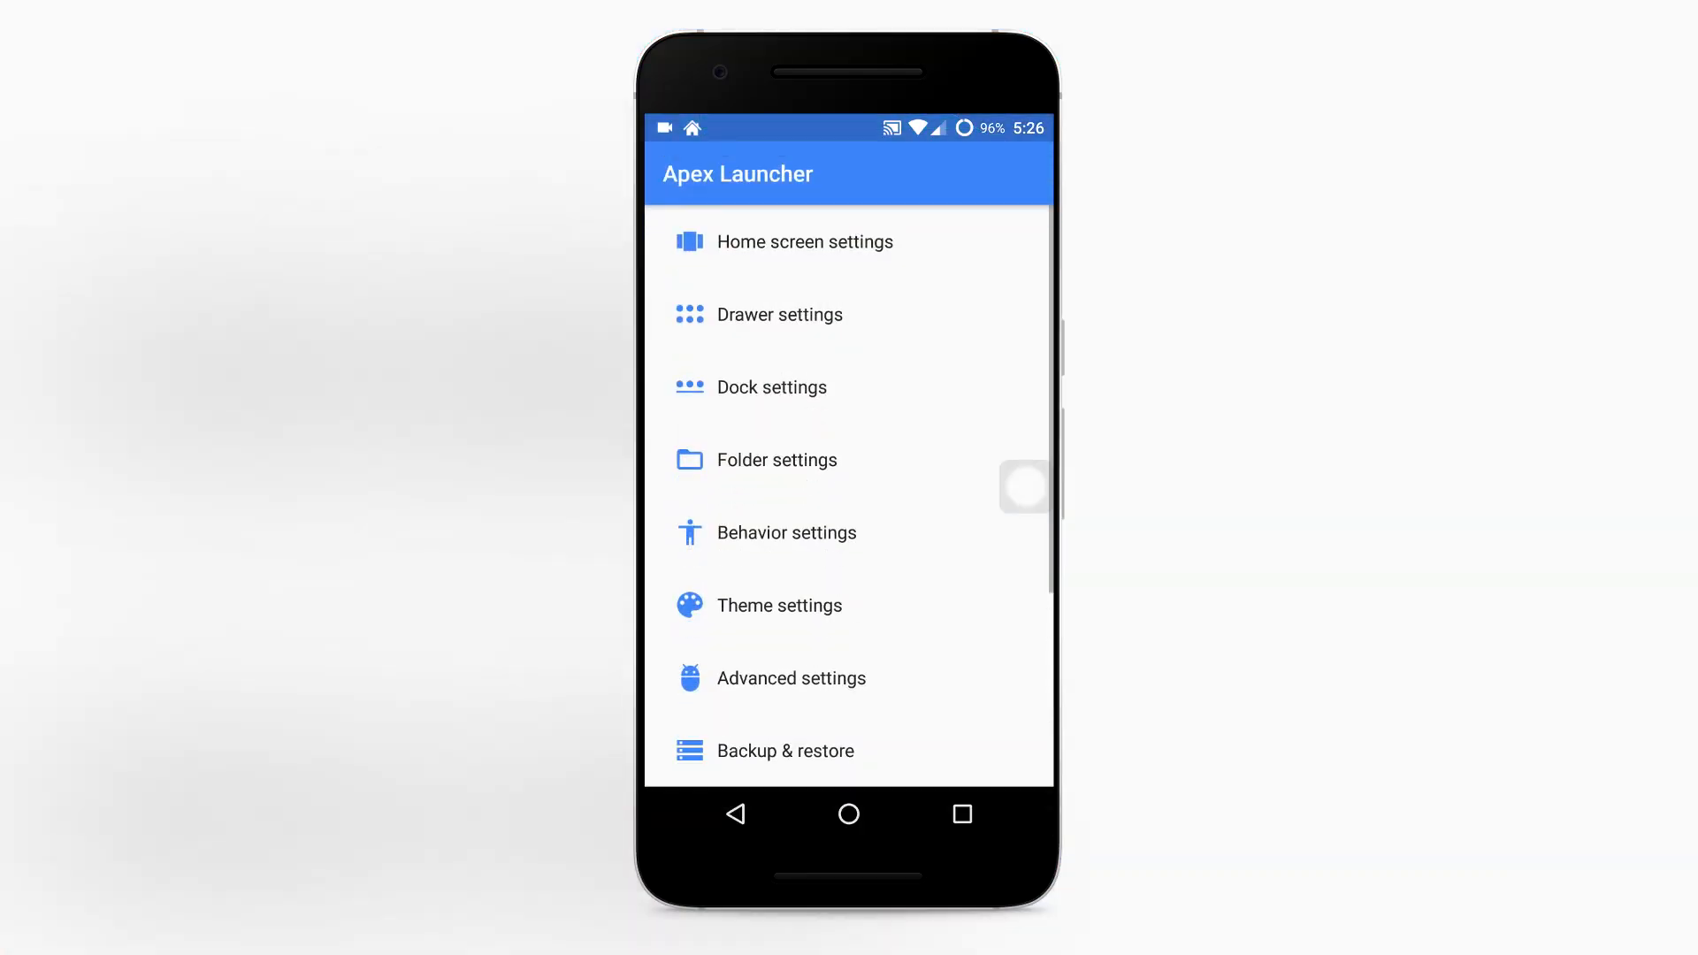
pyautogui.click(778, 314)
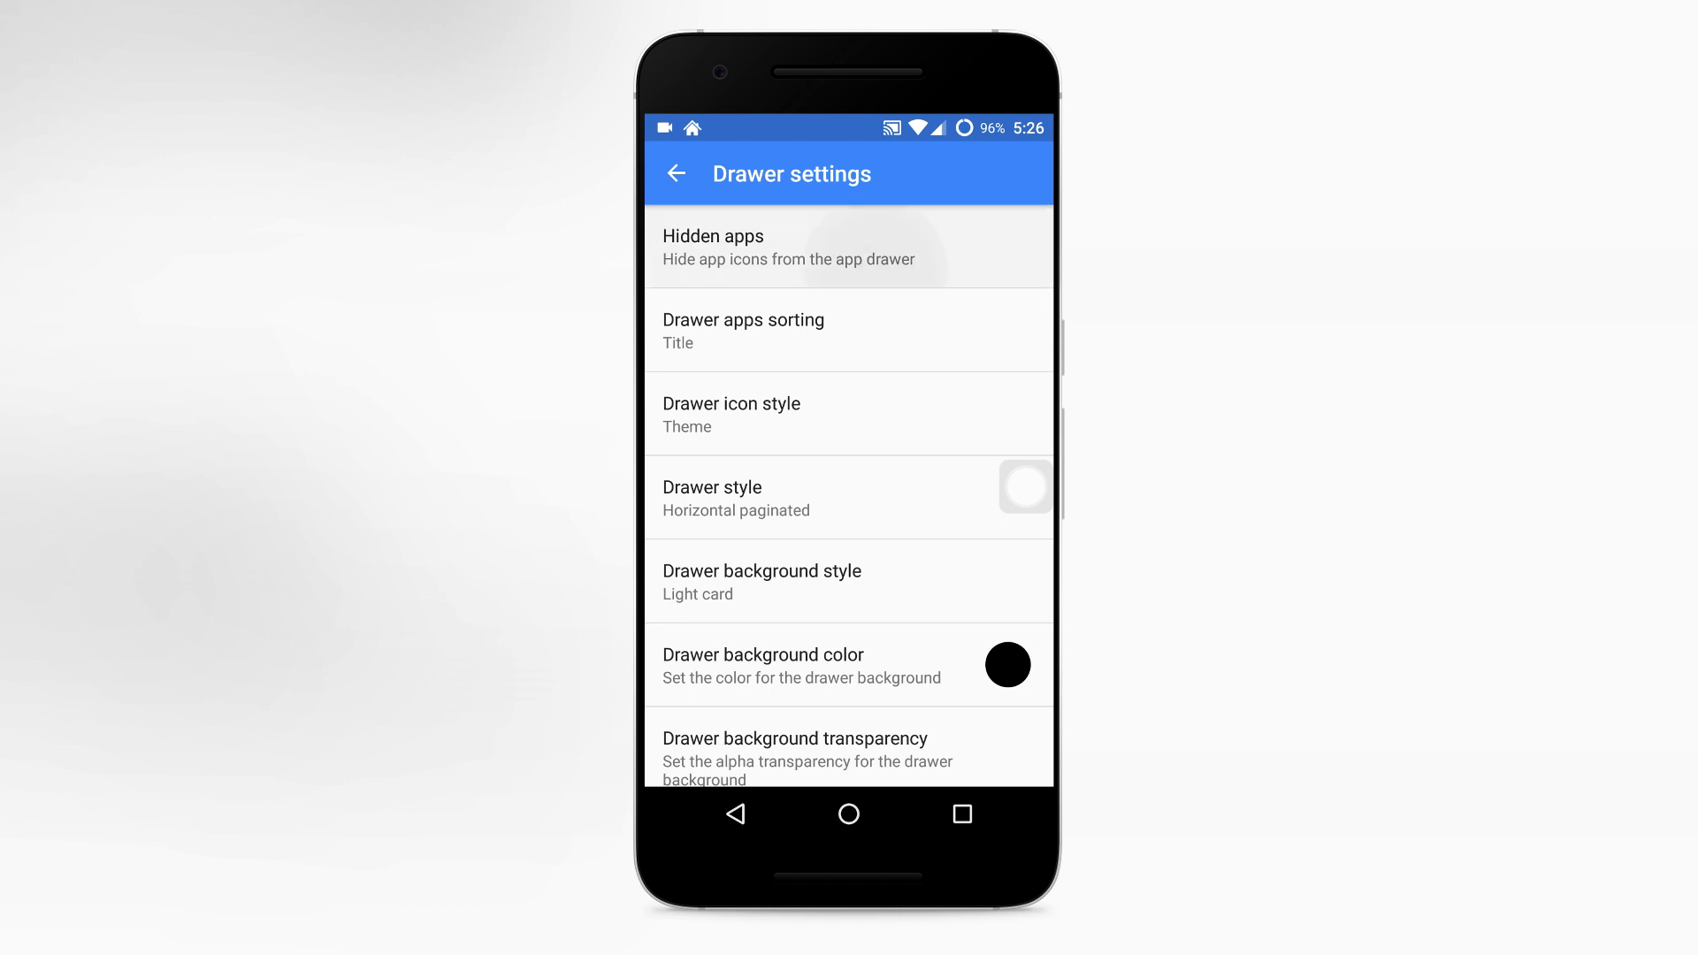
pyautogui.click(790, 246)
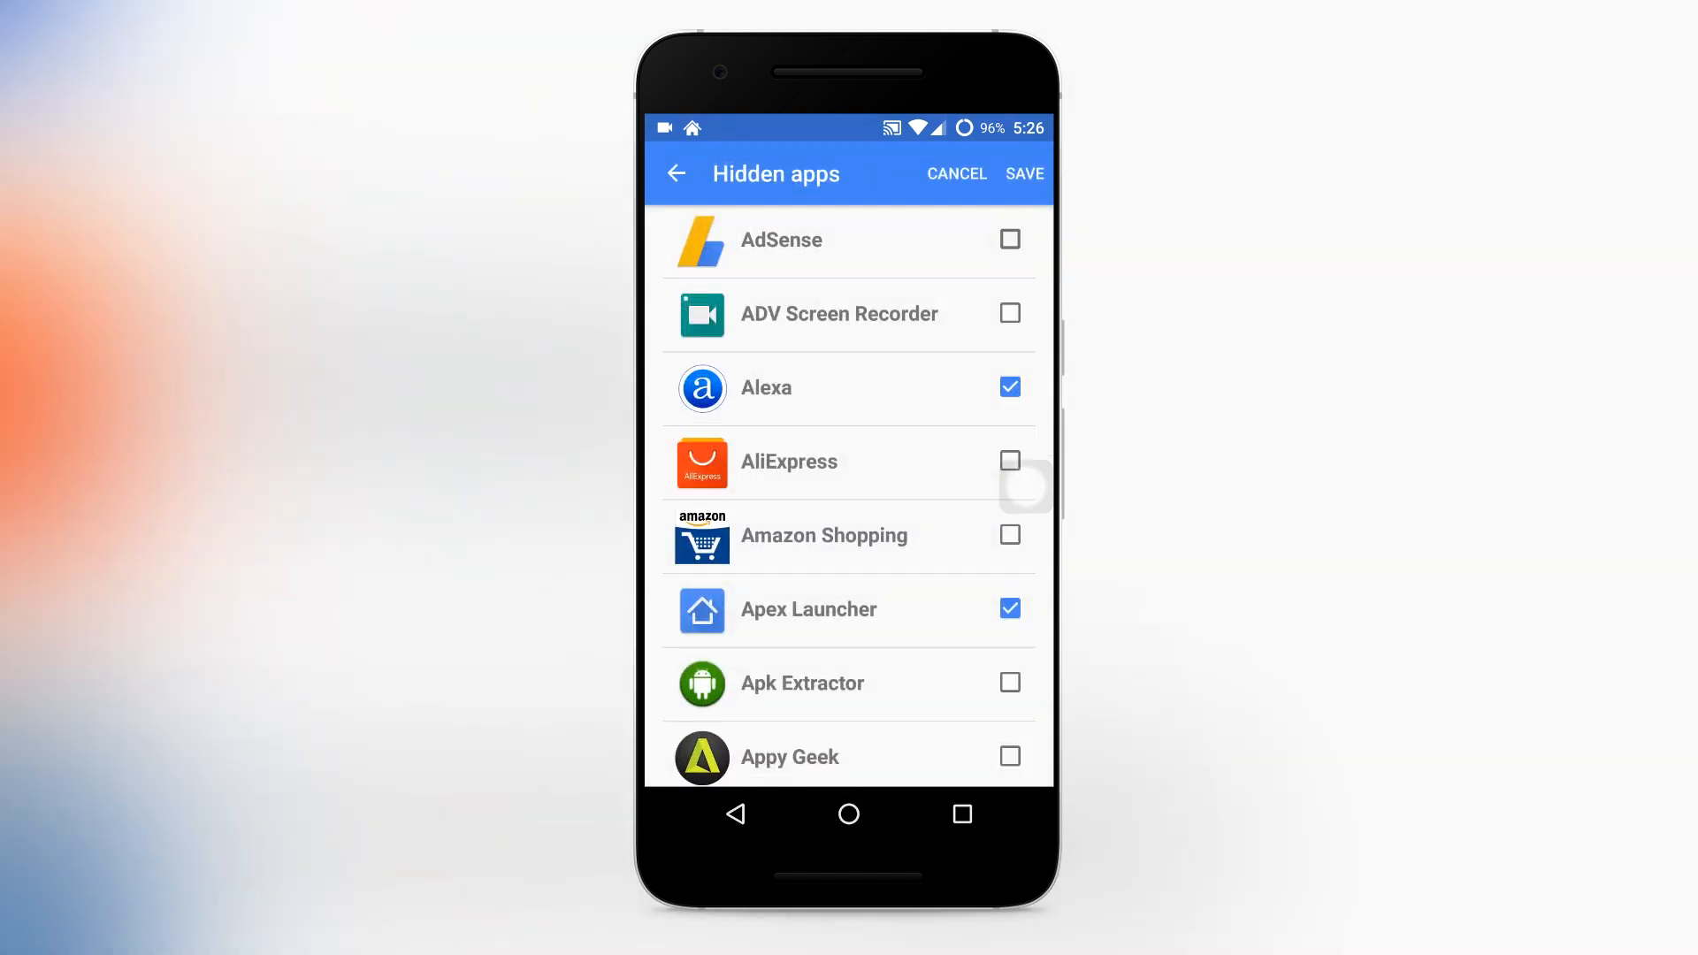
pyautogui.click(1009, 387)
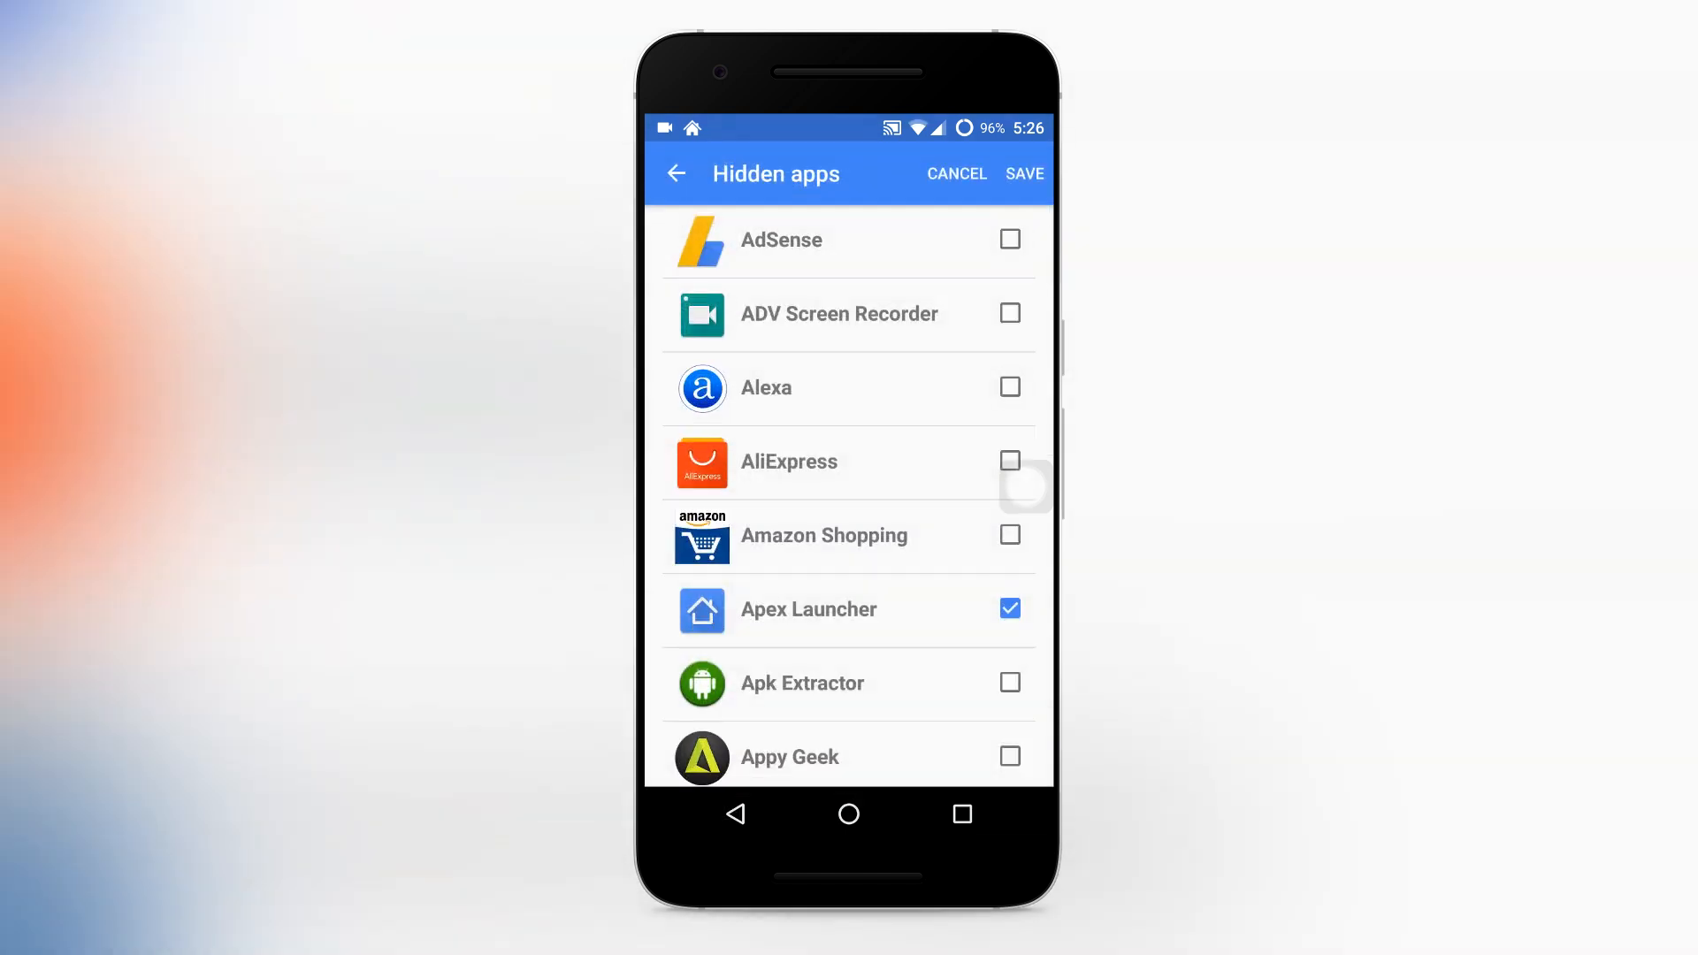
pyautogui.click(676, 174)
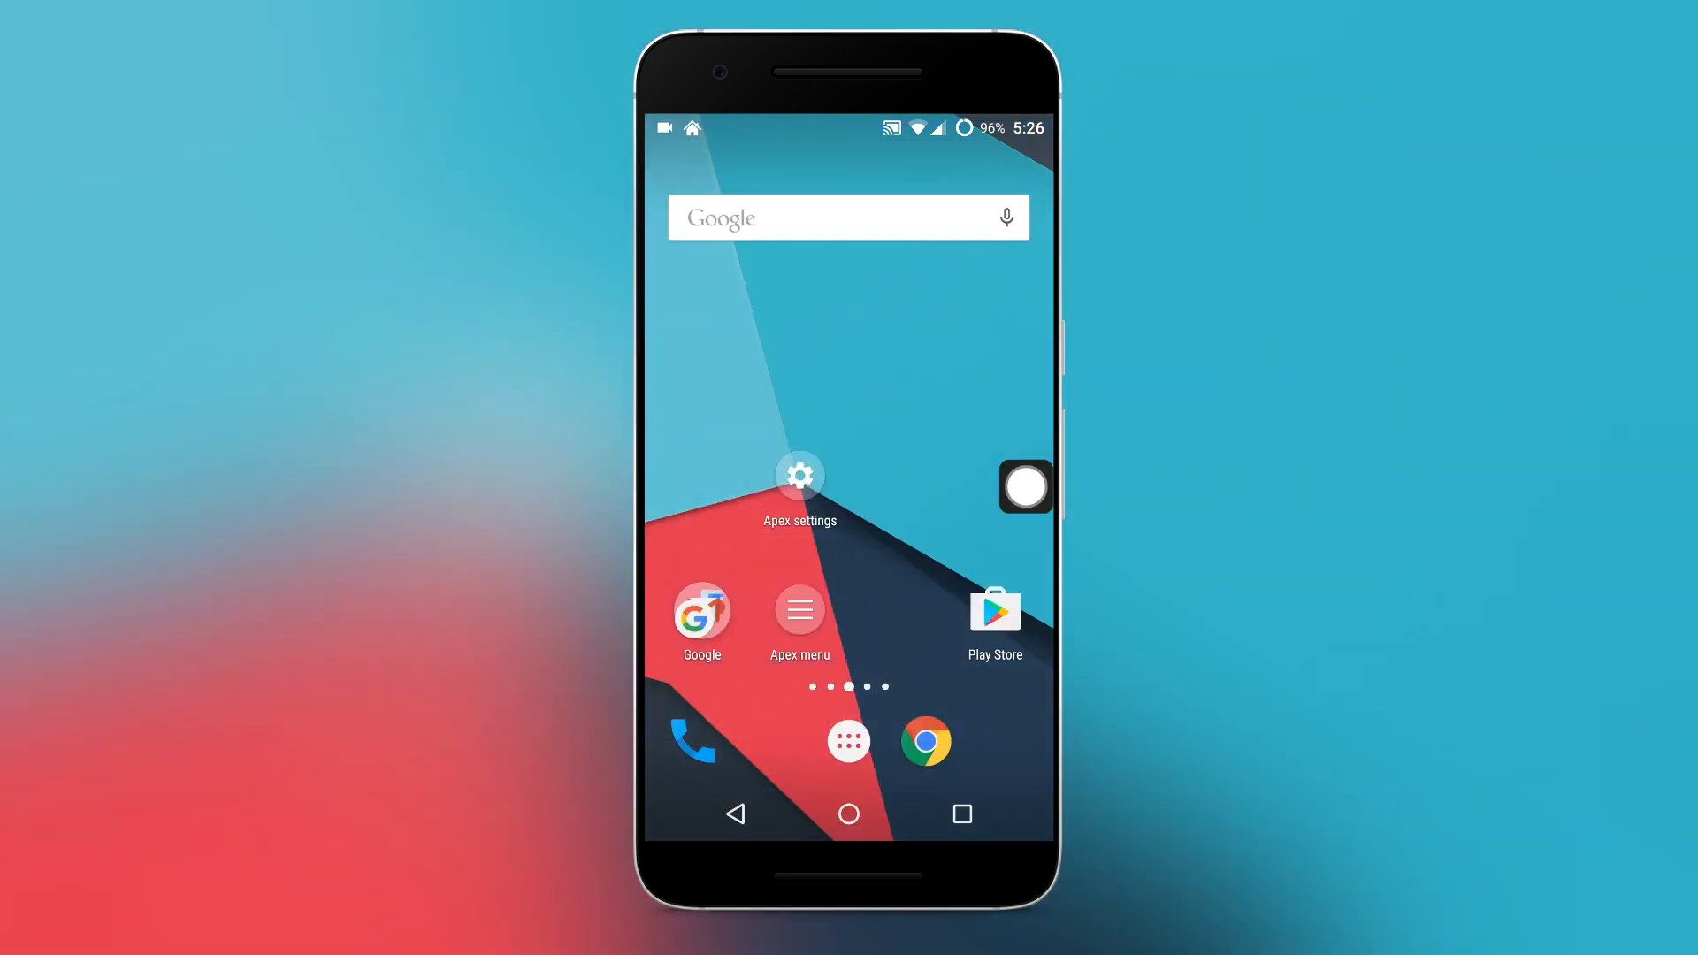
pyautogui.click(848, 742)
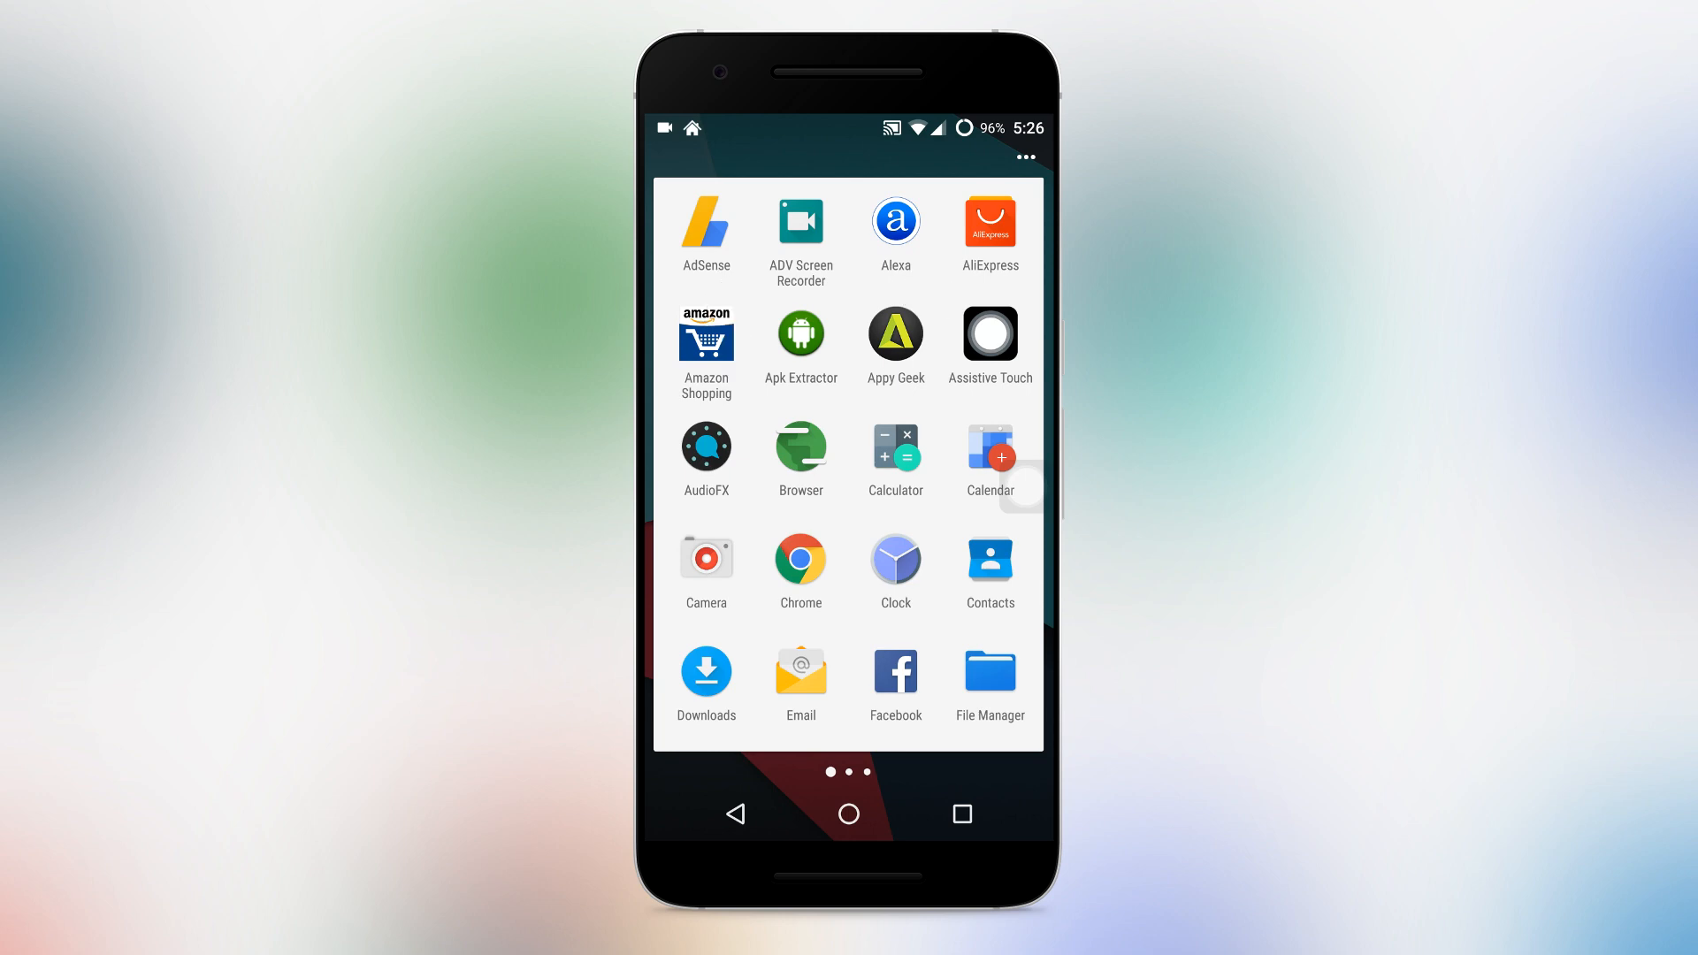